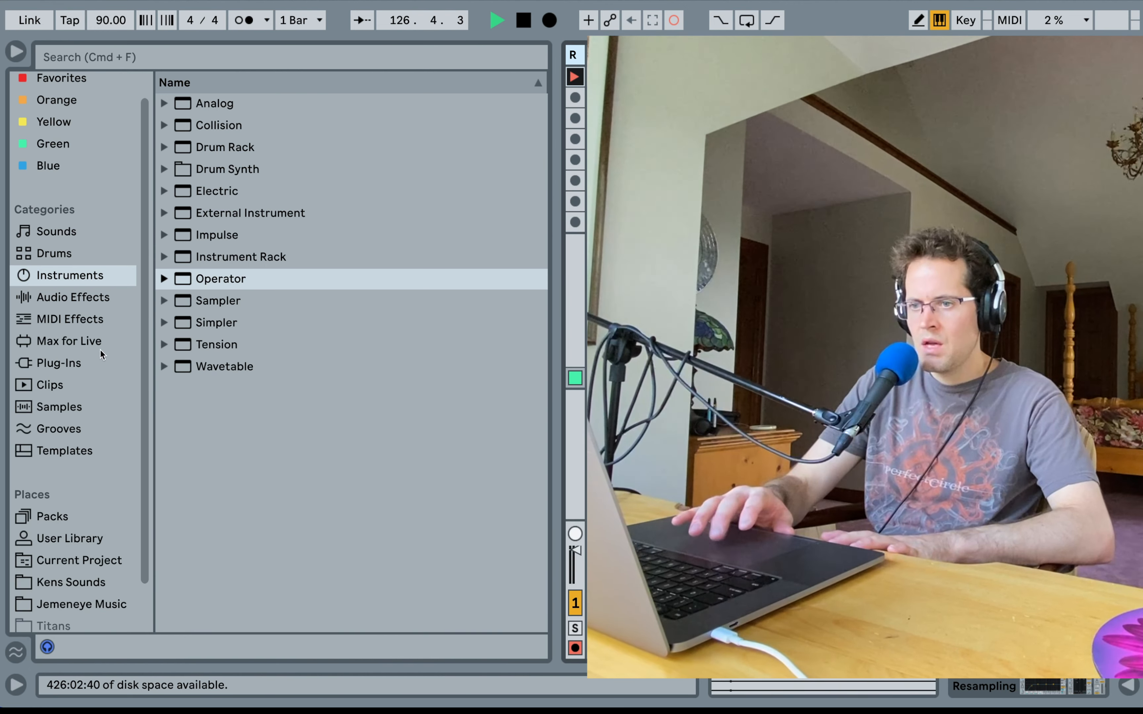
- Show the third-party plug-ins (Kontakt, Guitar Rig, Addictive Keys) in the browser
left_click(58, 313)
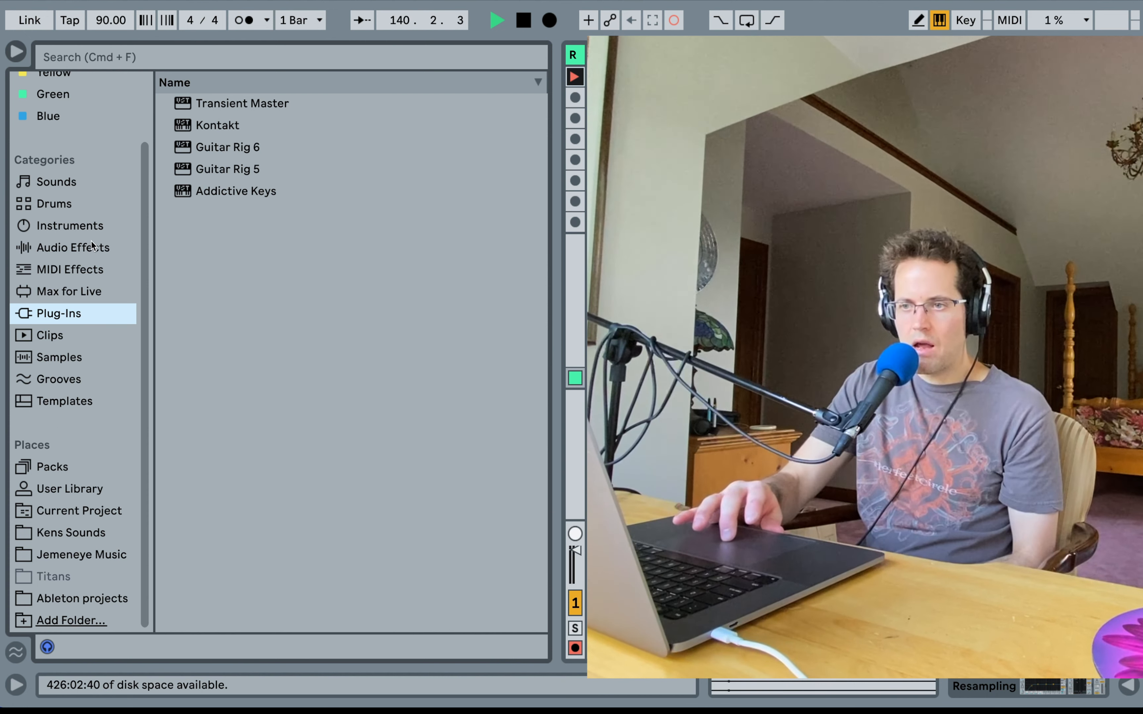
- Peek into the Drive & Color audio effects folder, then list the installed Packs
left_click(72, 247)
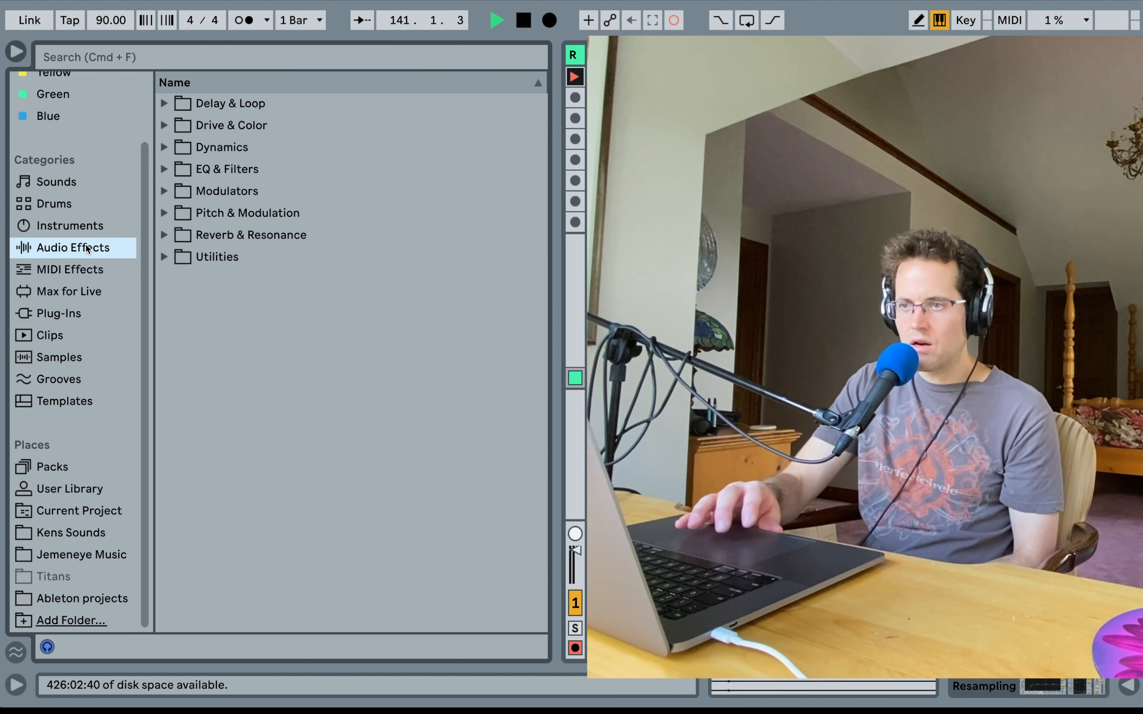
left_click(165, 124)
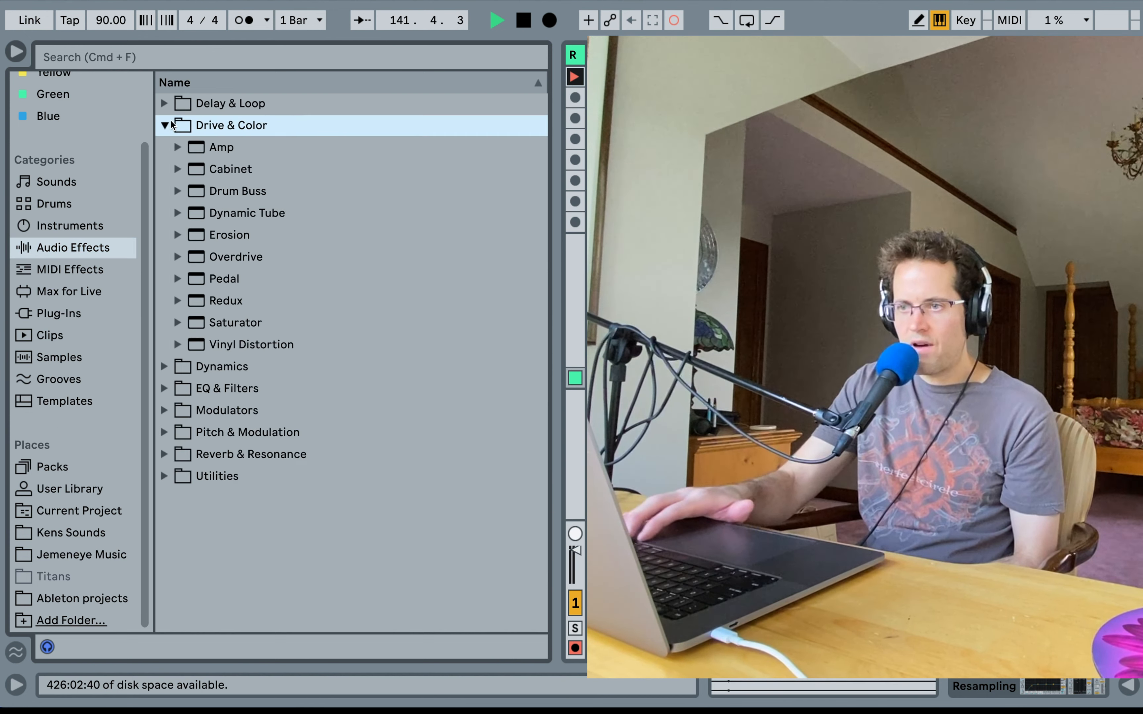
left_click(165, 125)
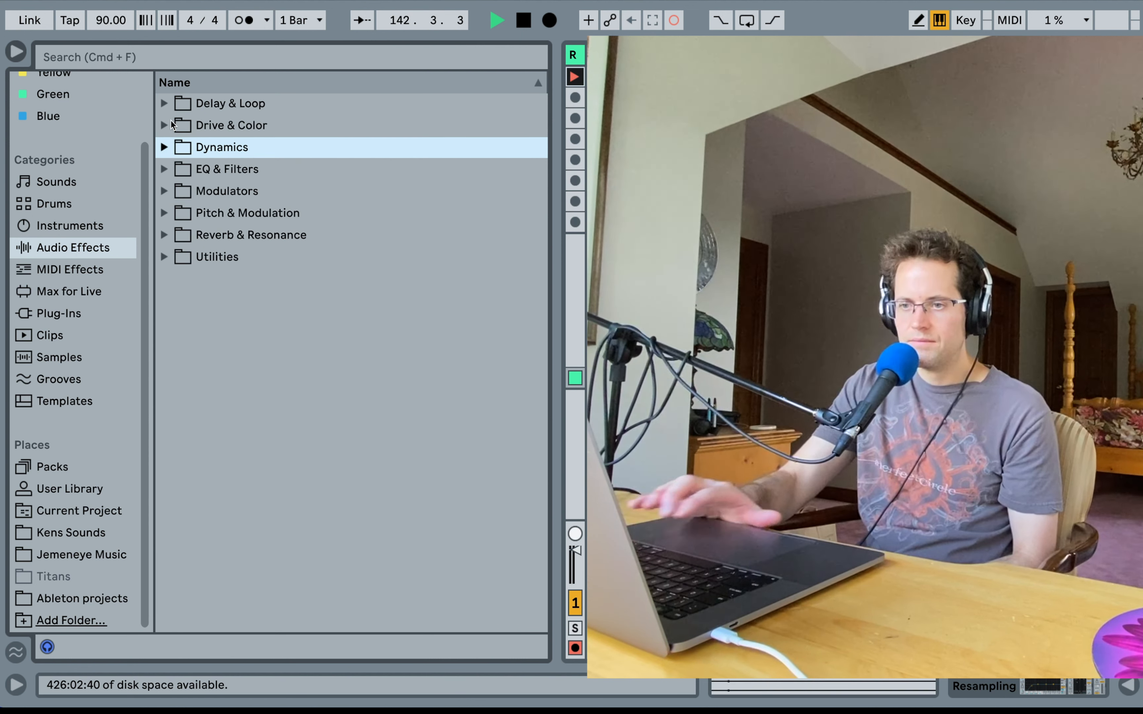
left_click(51, 466)
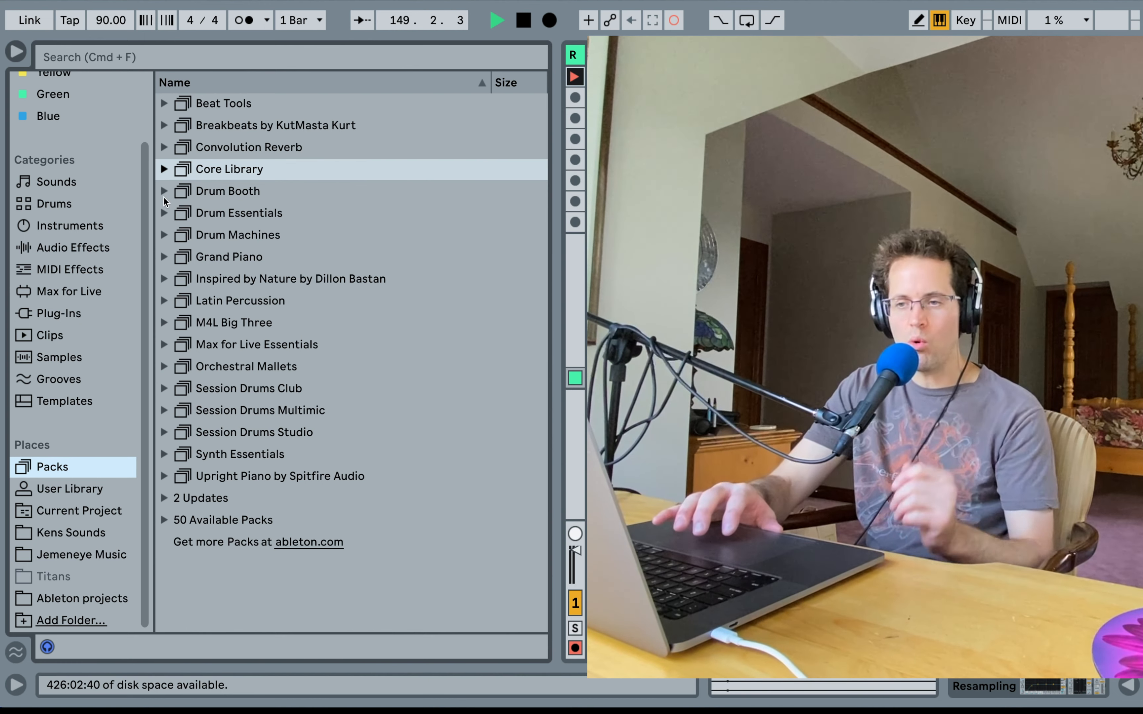
- Return to the built-in audio effects after Instruments and collapse the Modulators folder
left_click(69, 225)
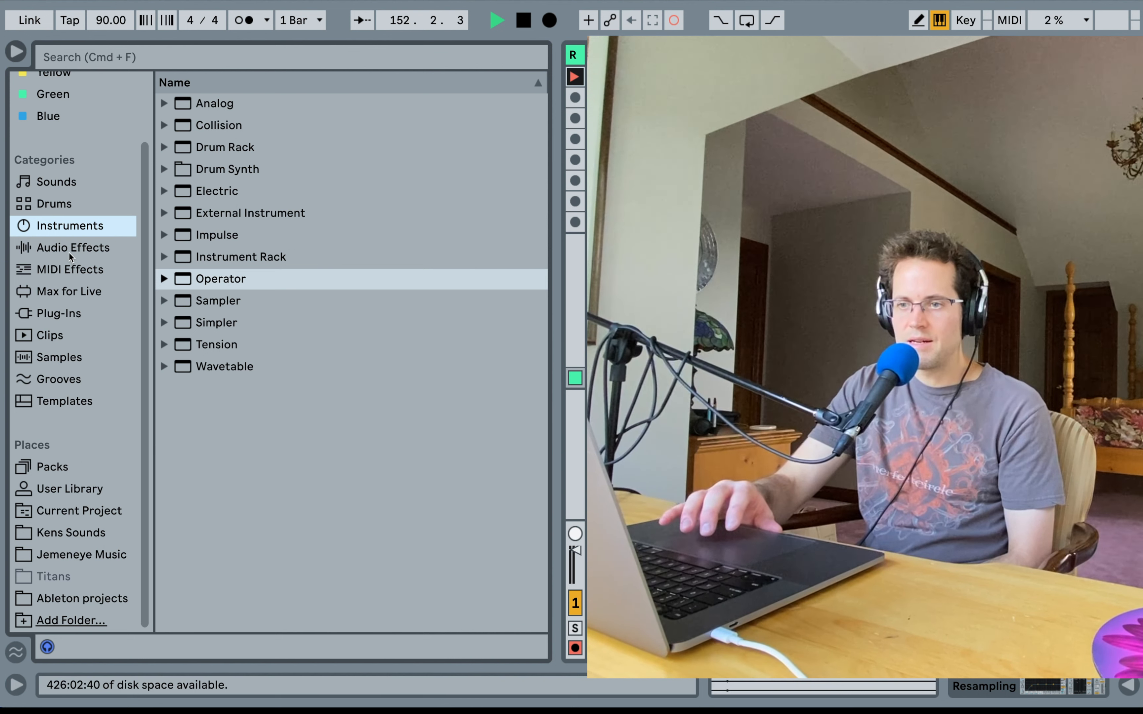
left_click(72, 248)
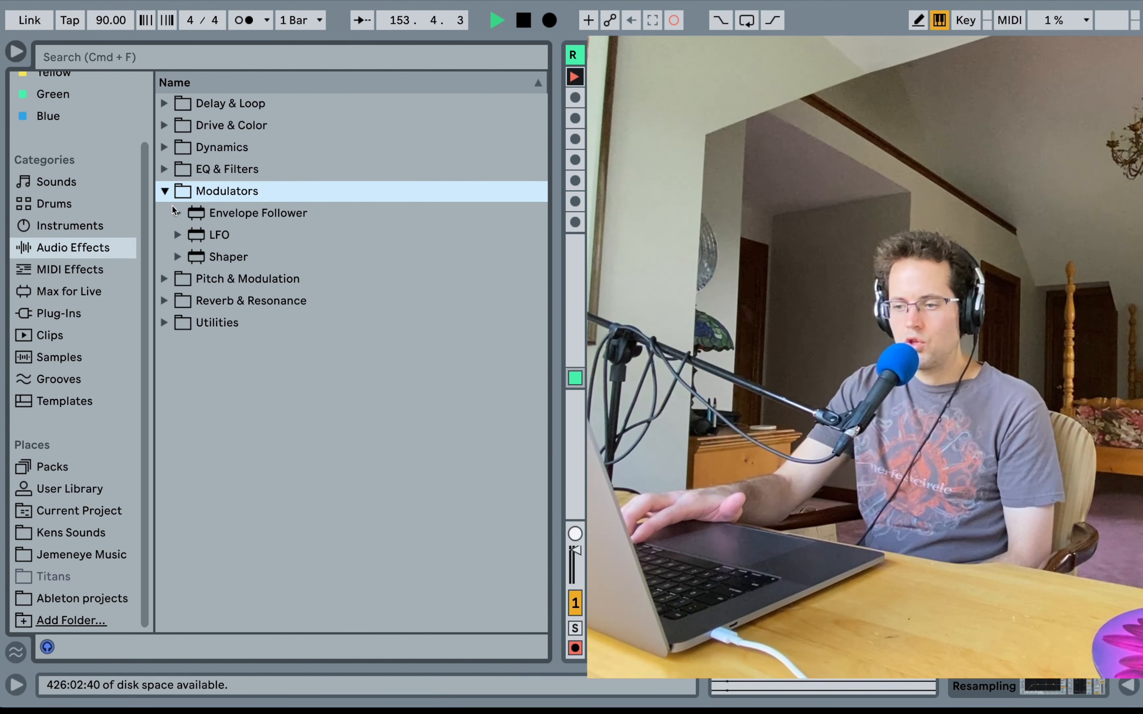
left_click(163, 192)
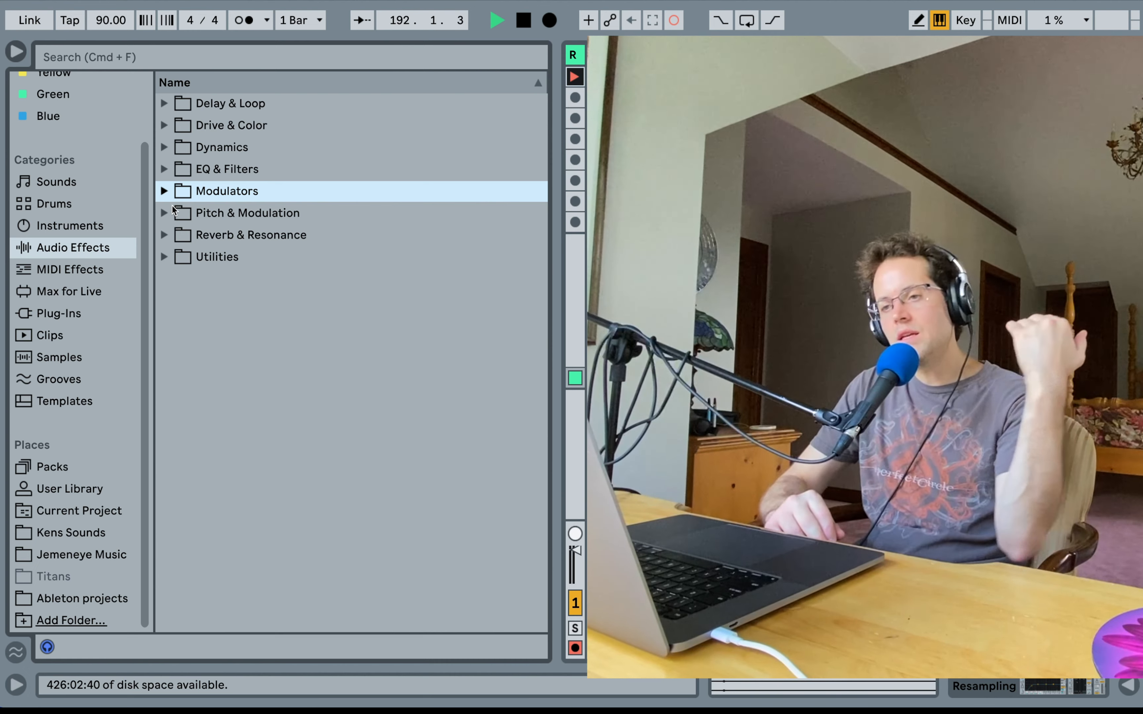
- Show the built-in instruments, then switch back to the audio effect categories
left_click(70, 226)
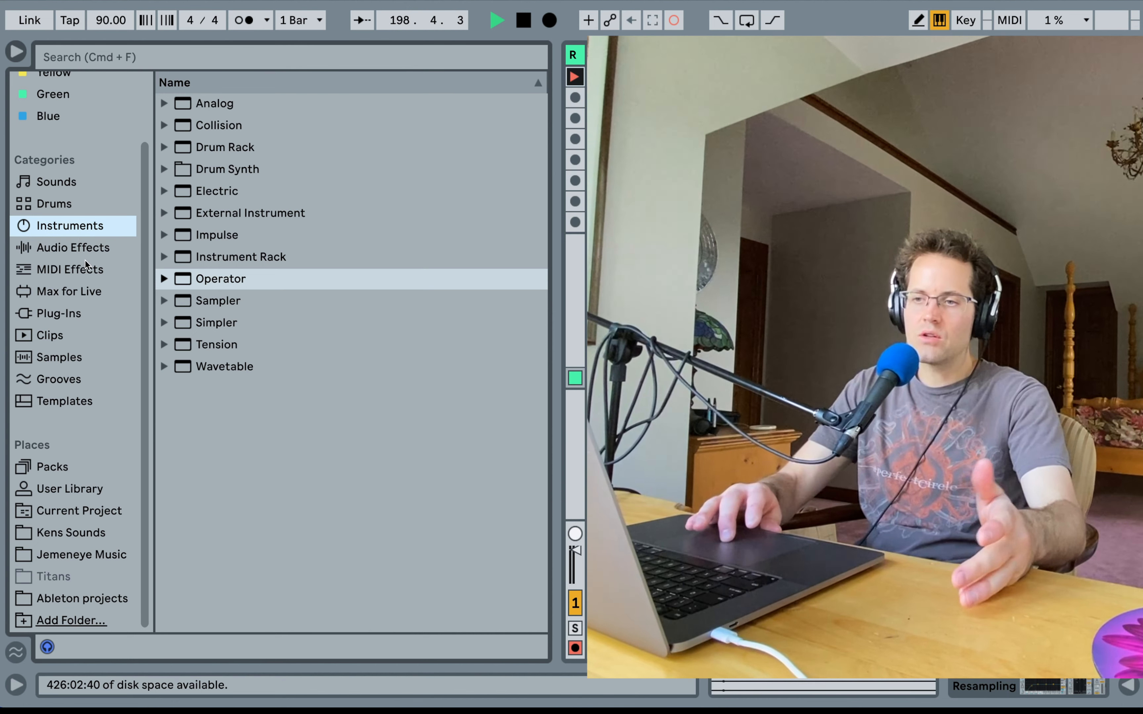
left_click(73, 247)
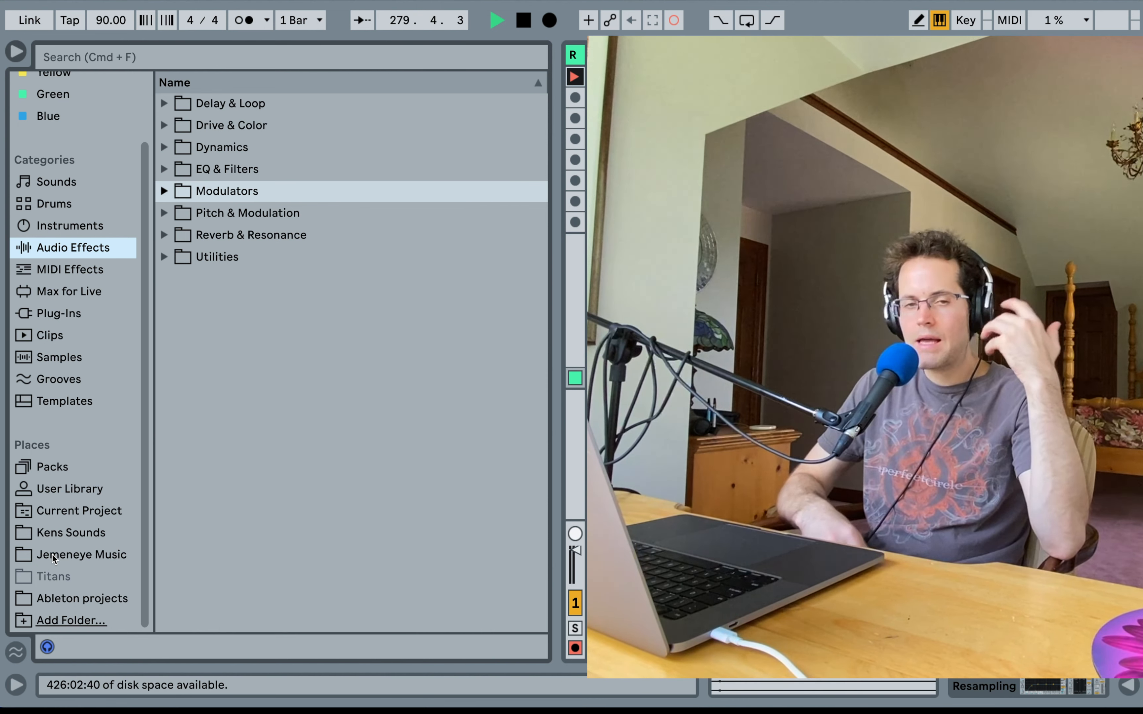
mouse_move(156, 476)
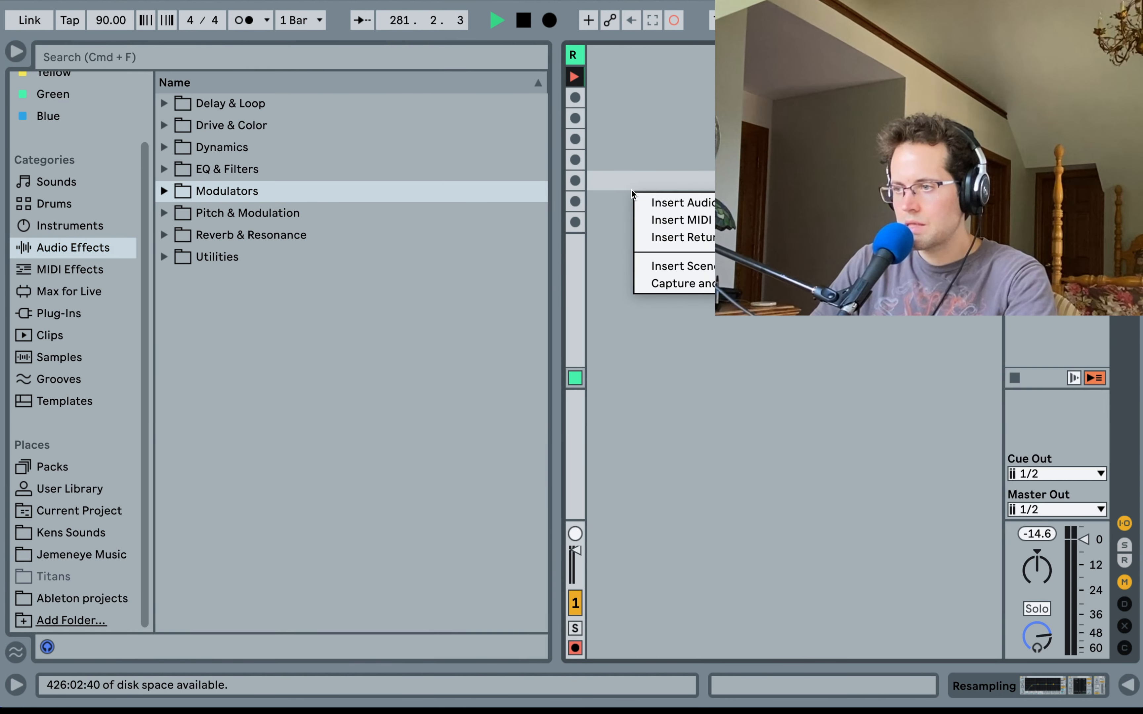
- Insert a new MIDI track and create an empty clip in its first slot
left_click(678, 221)
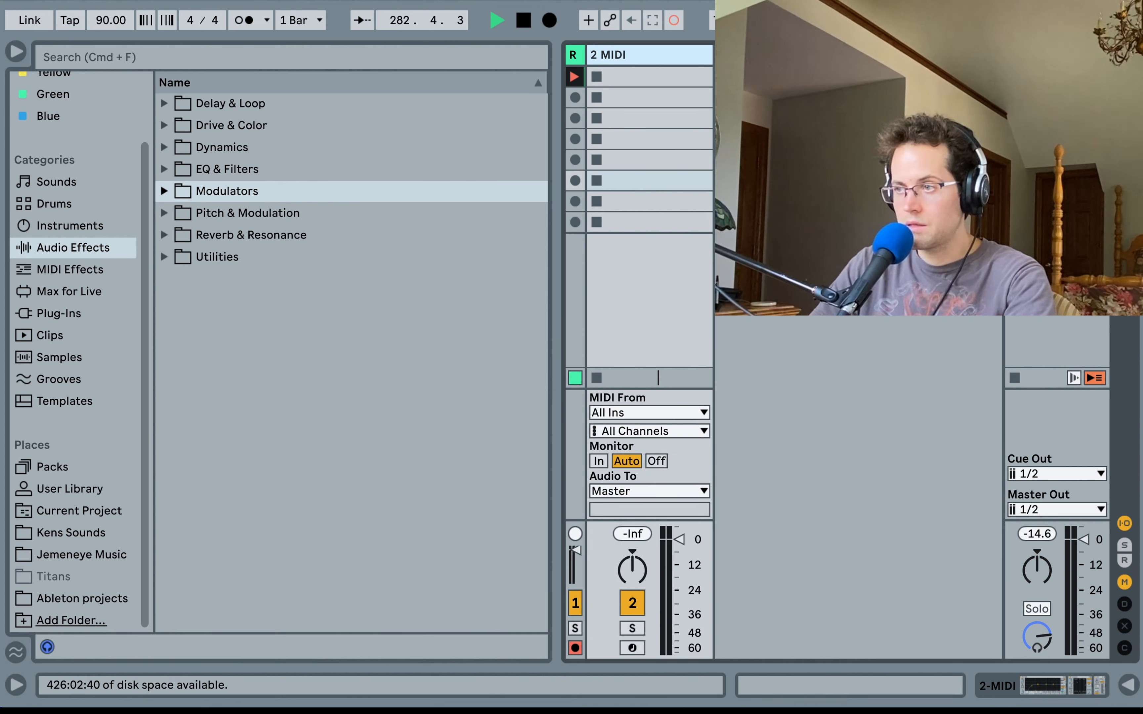
left_click(649, 77)
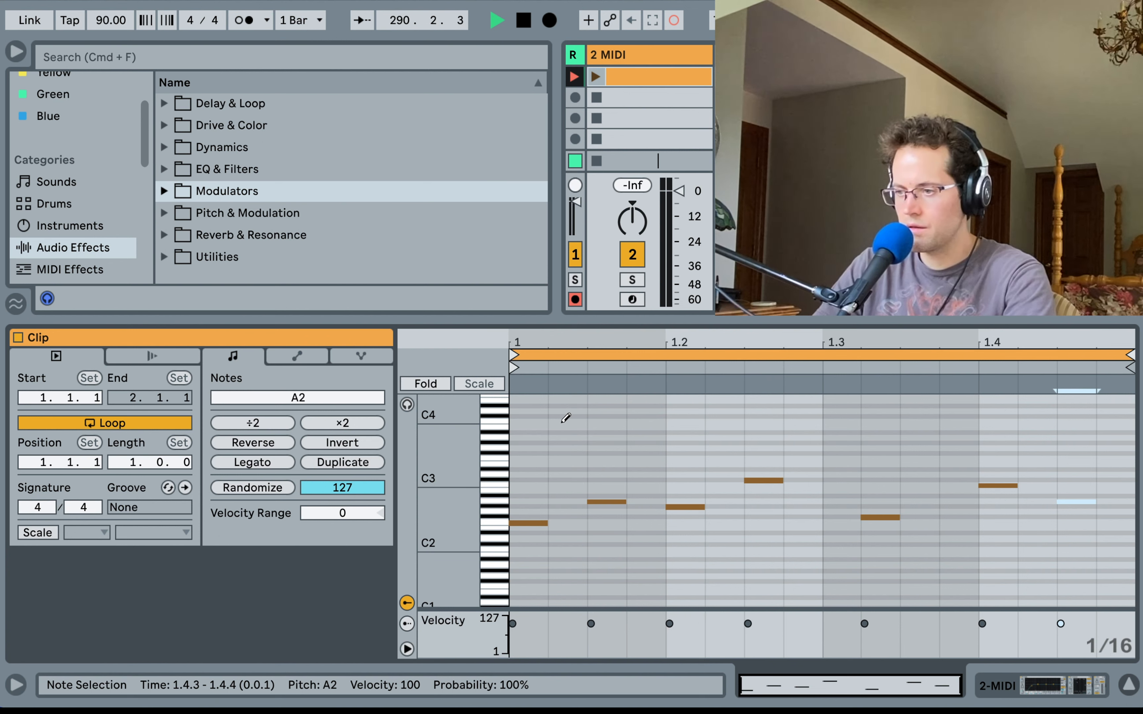
- Add a C4 note at 1.1.2 and give the melody notes differing velocities
left_click(569, 422)
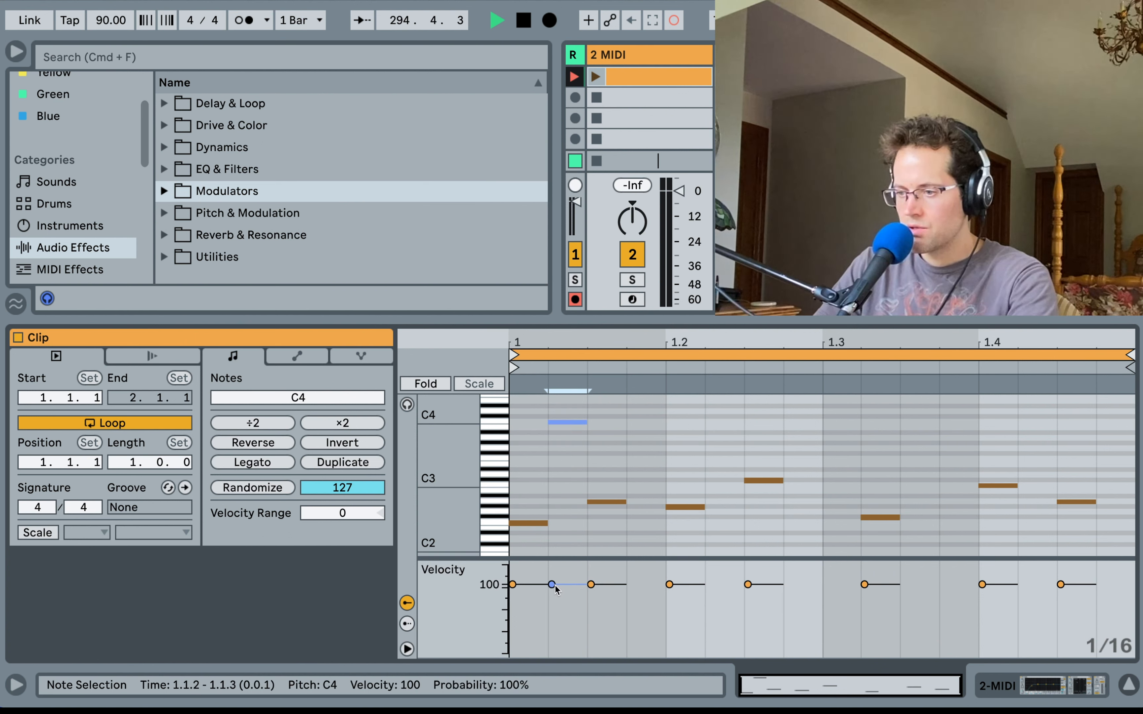
left_click_drag(551, 584, 551, 621)
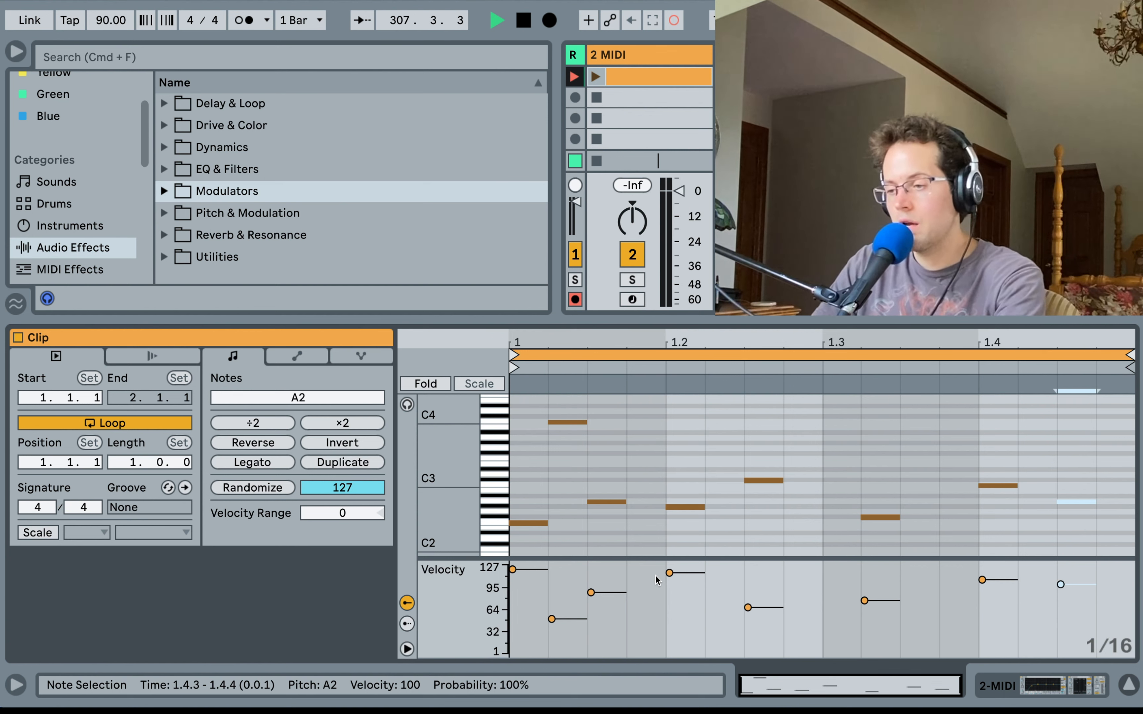
- Add an E3 note at 1.1.4 and set its velocity in the velocity lane
left_click(645, 457)
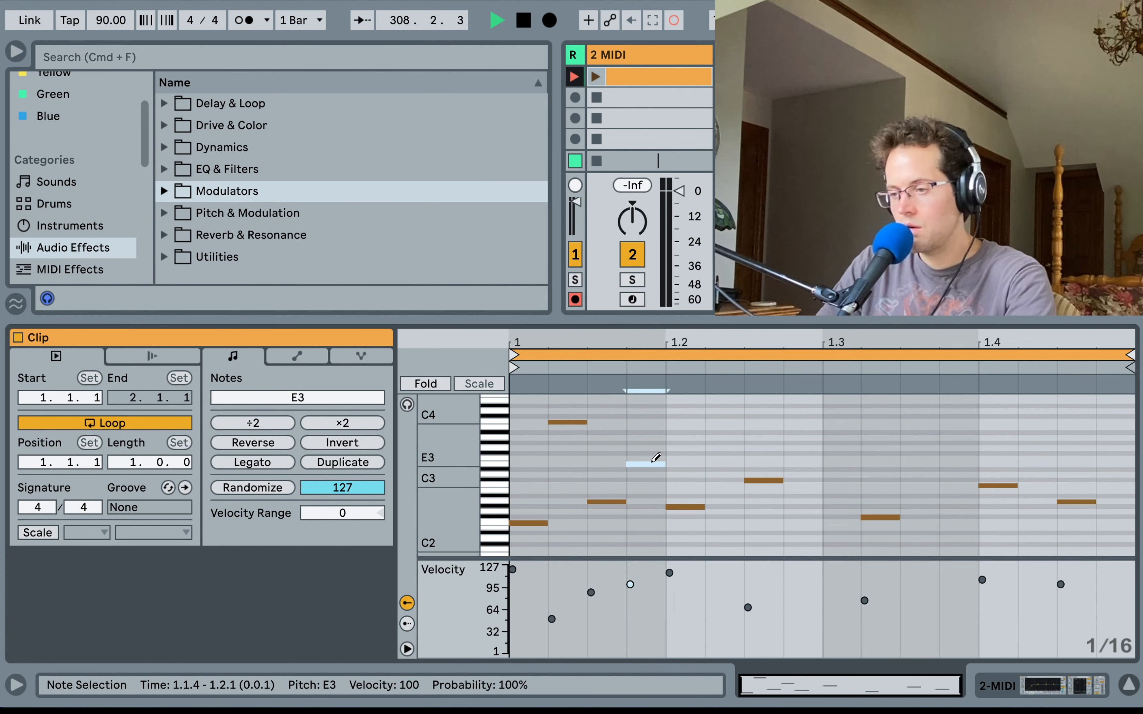
left_click_drag(645, 460, 644, 452)
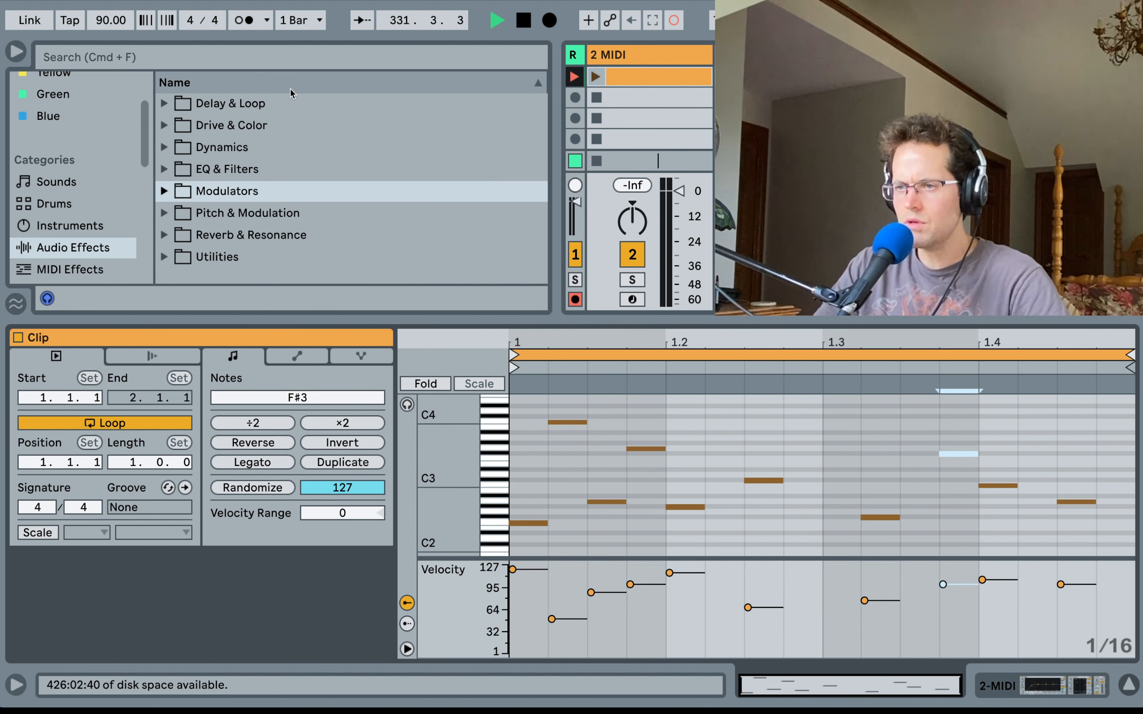
- Browse Instruments to load Wavetable onto the MIDI track
left_click(71, 226)
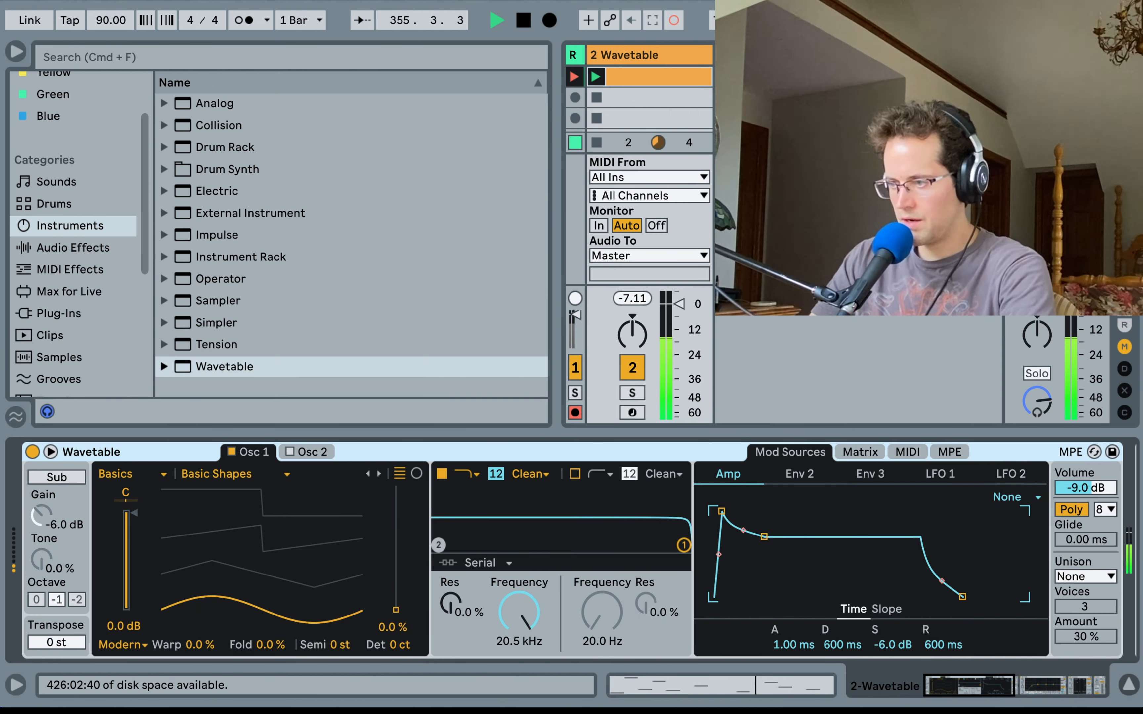
- Bring the clip's notes back into view and extend the melody to two bars
left_click(907, 452)
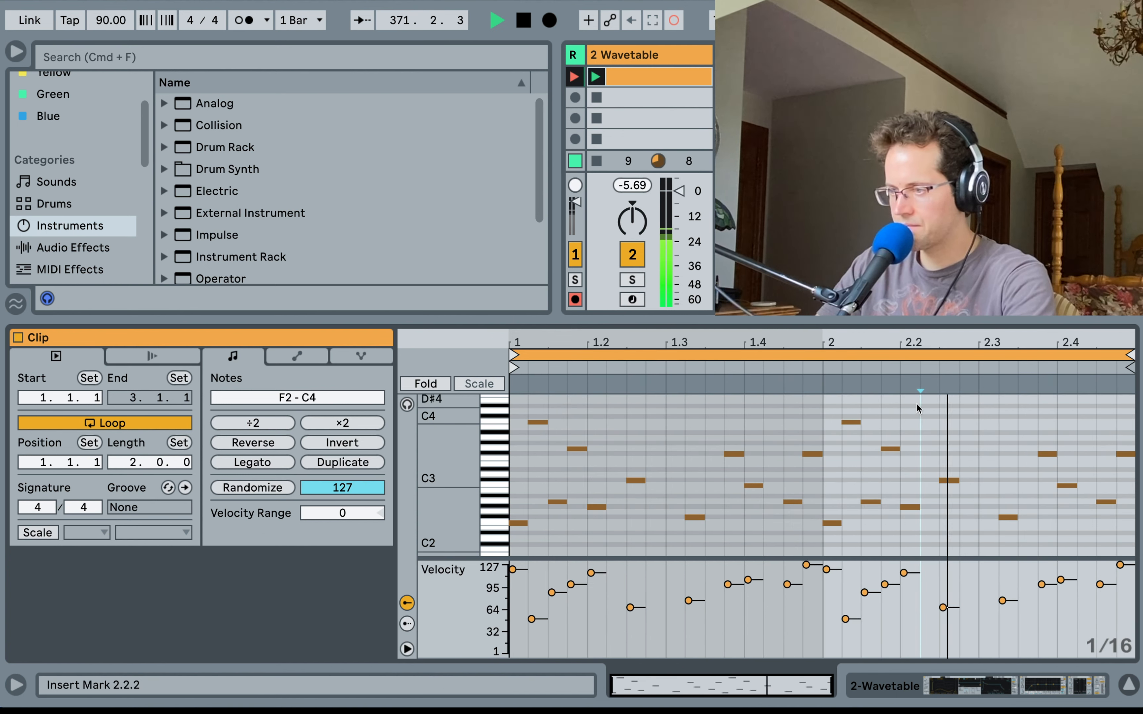
left_click(812, 454)
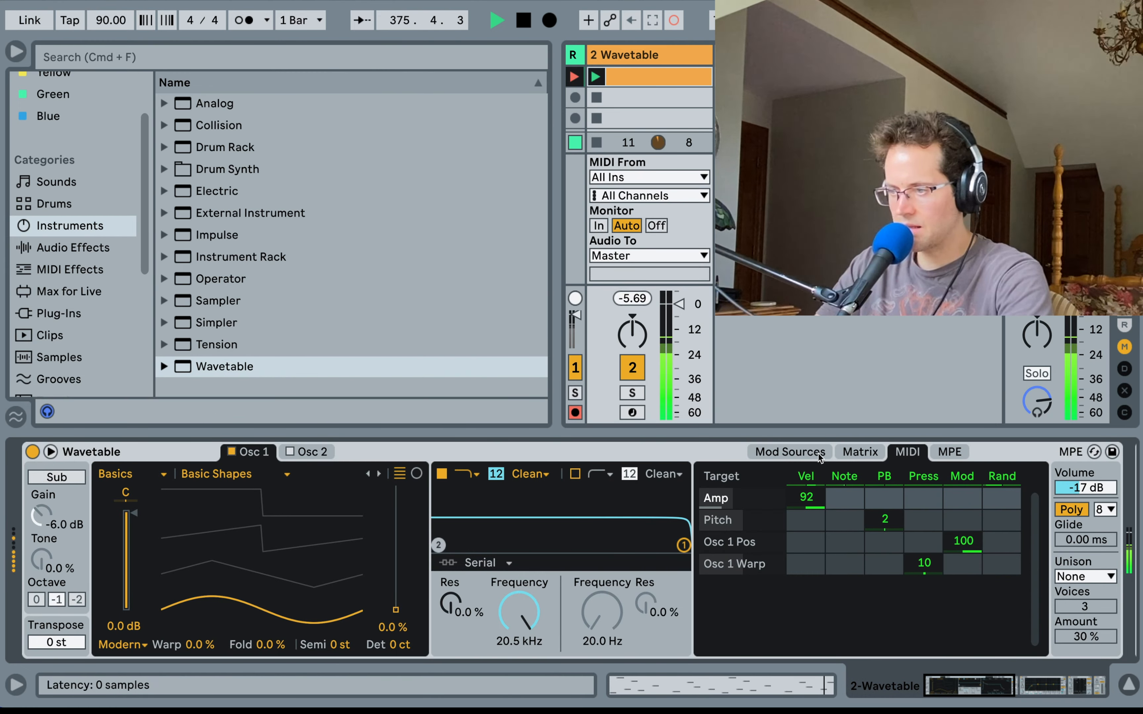
- Set oscillator 1's wavetable position to 28% and lower the filter cutoff to 843 Hz
left_click(788, 452)
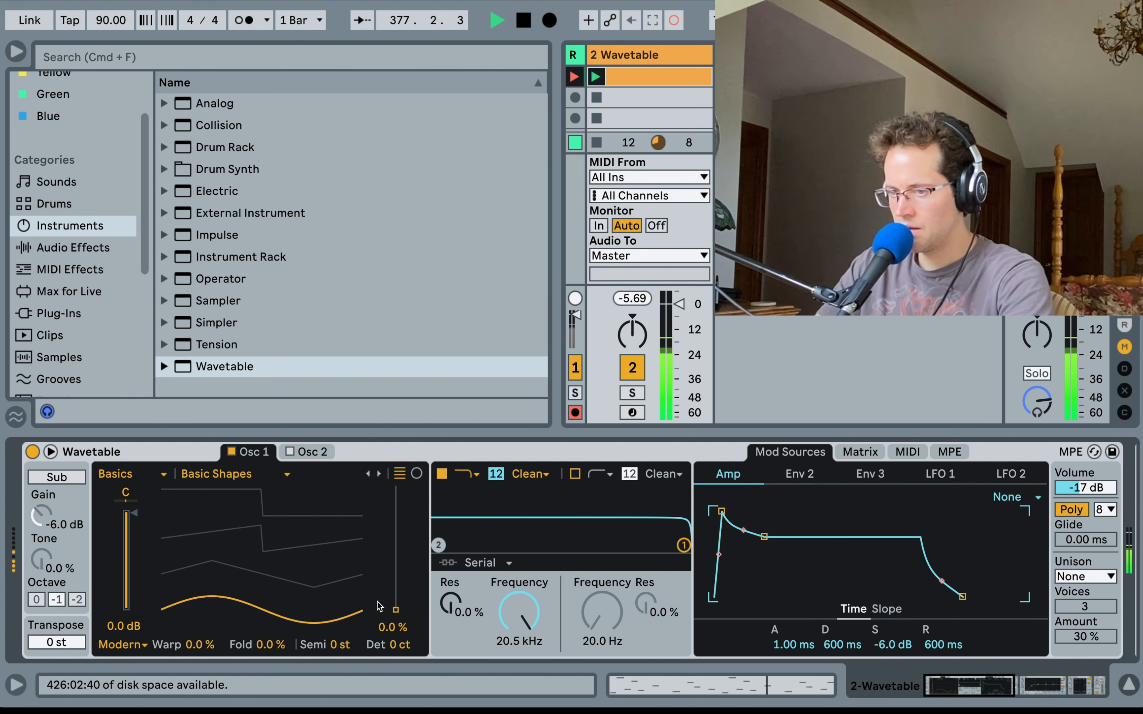
left_click_drag(395, 609, 395, 590)
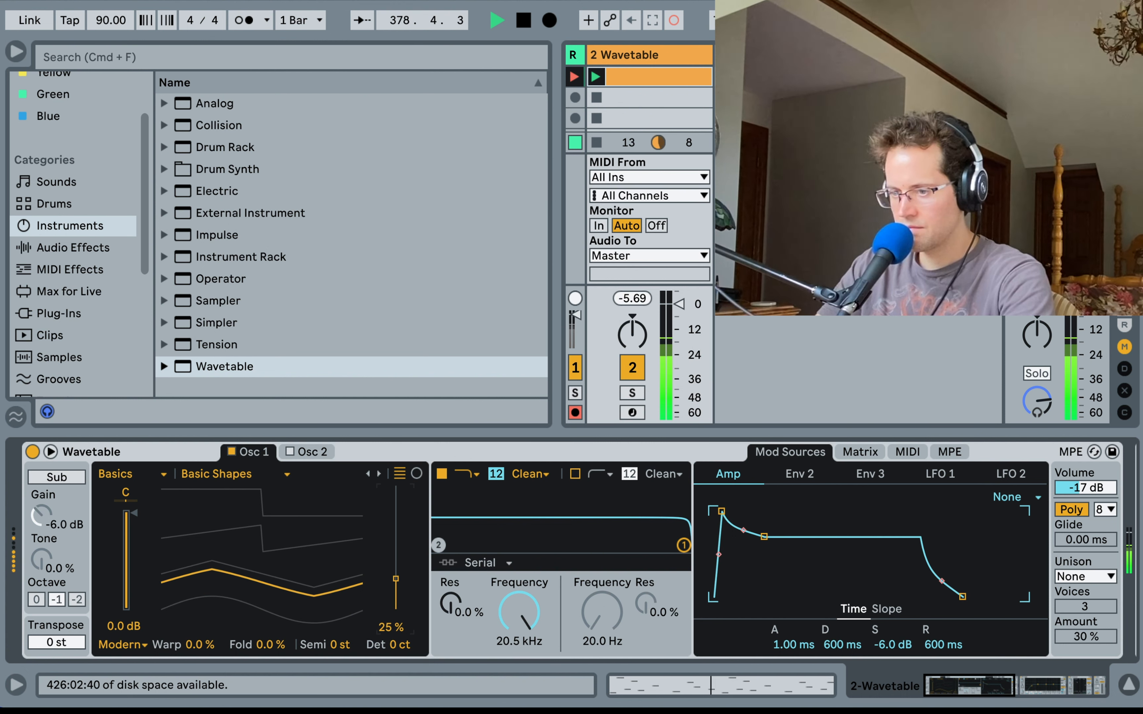
left_click_drag(394, 579, 394, 523)
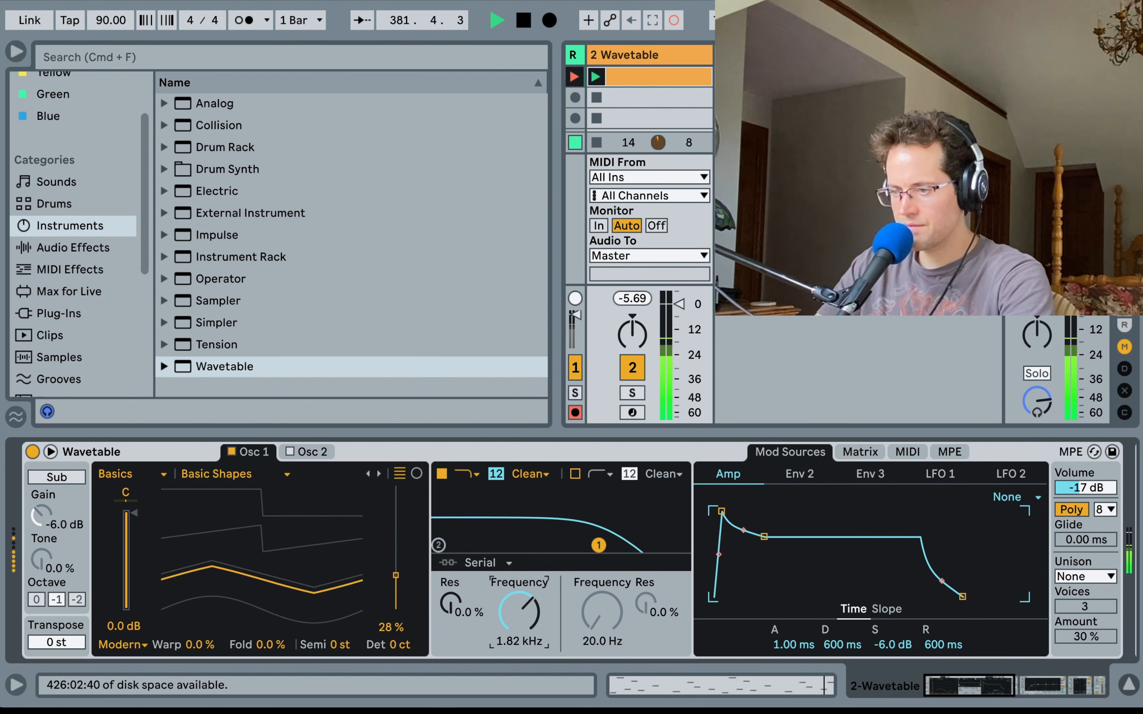
left_click_drag(519, 608, 520, 623)
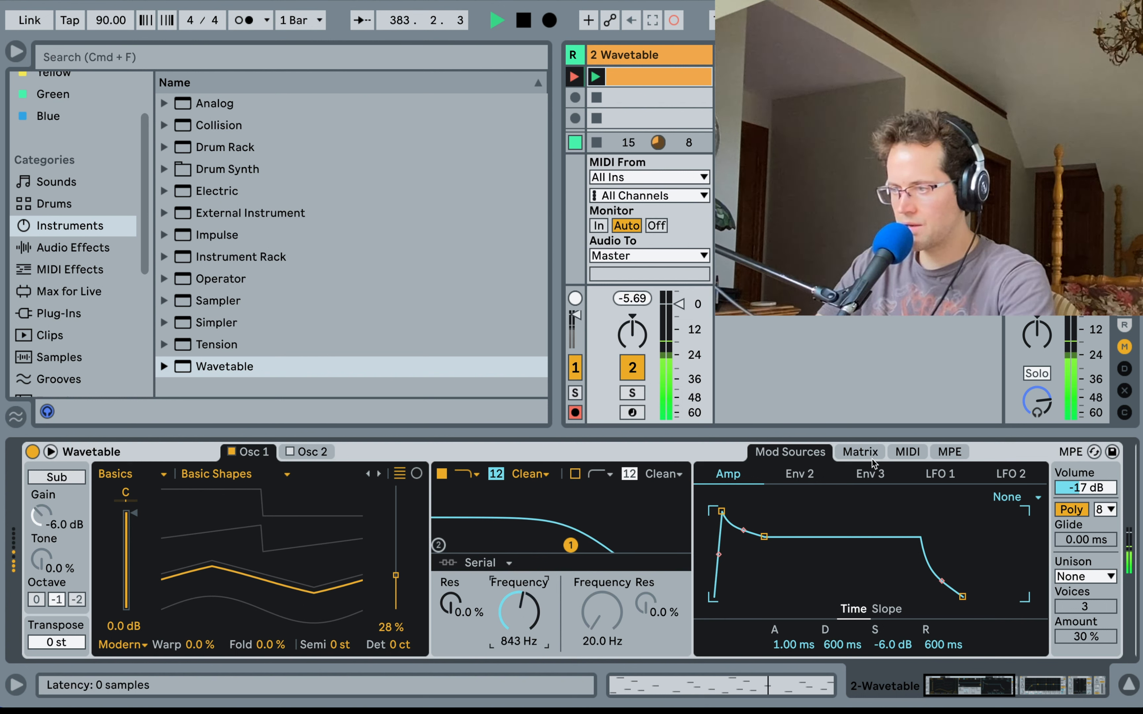
- Route velocity to Filter 1 cutoff in the MIDI matrix and switch the filter to the MS2 circuit
left_click(906, 452)
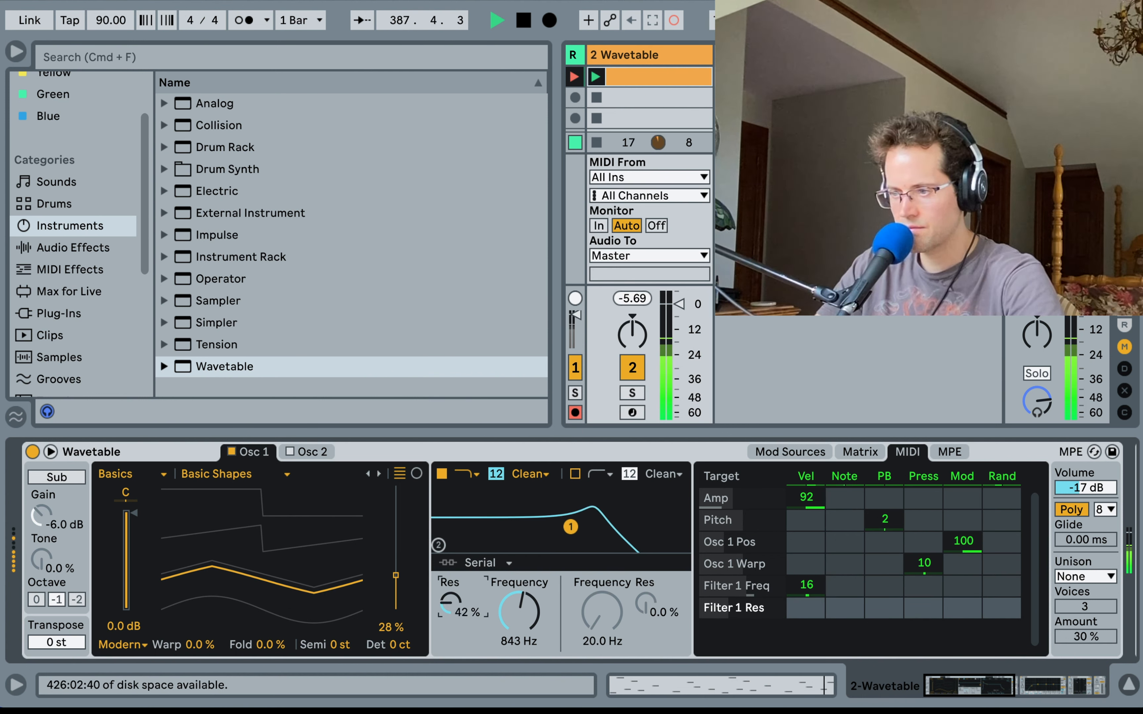
left_click(531, 473)
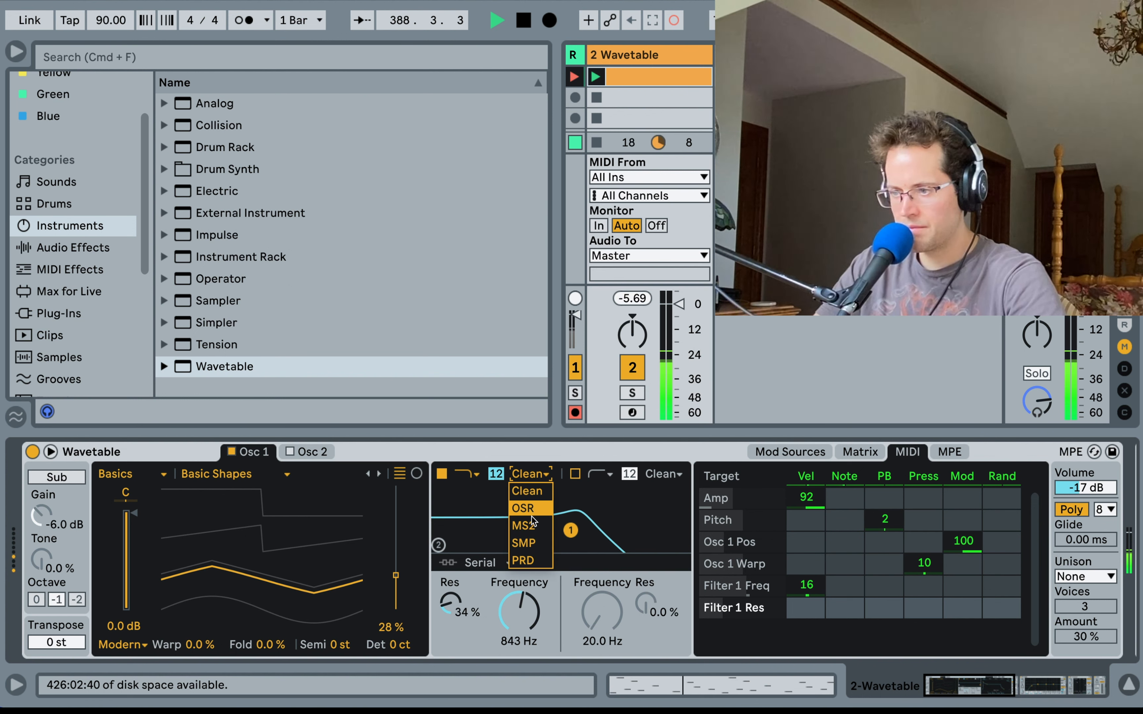
left_click(523, 526)
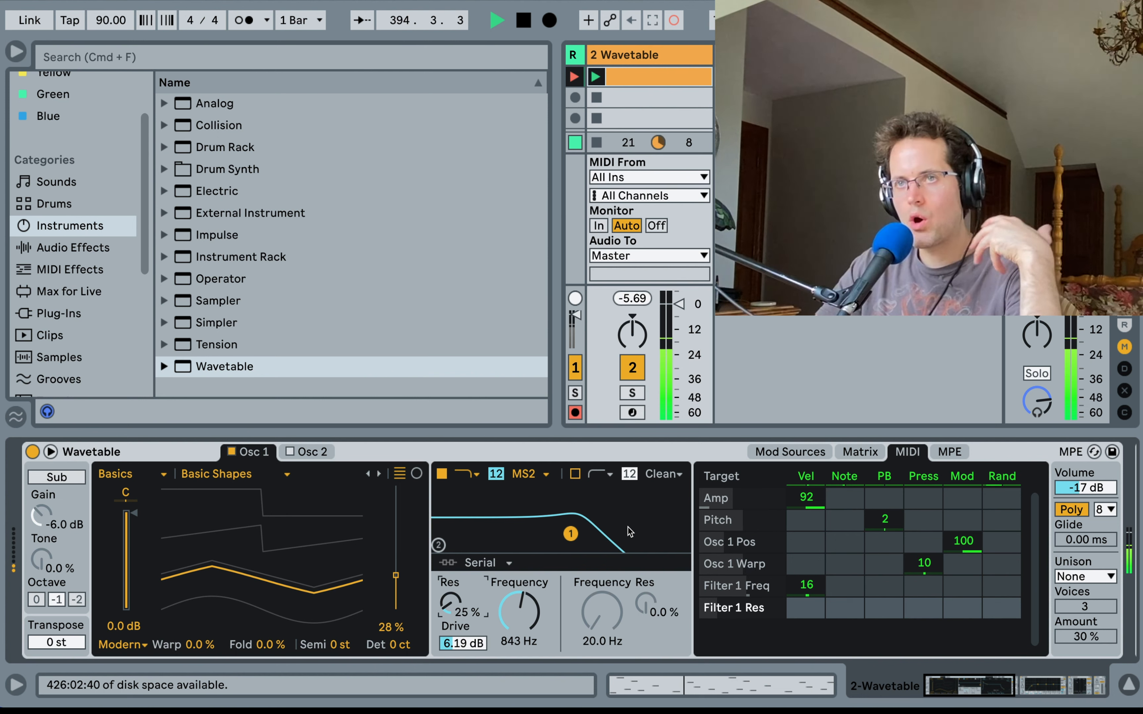
mouse_move(699, 582)
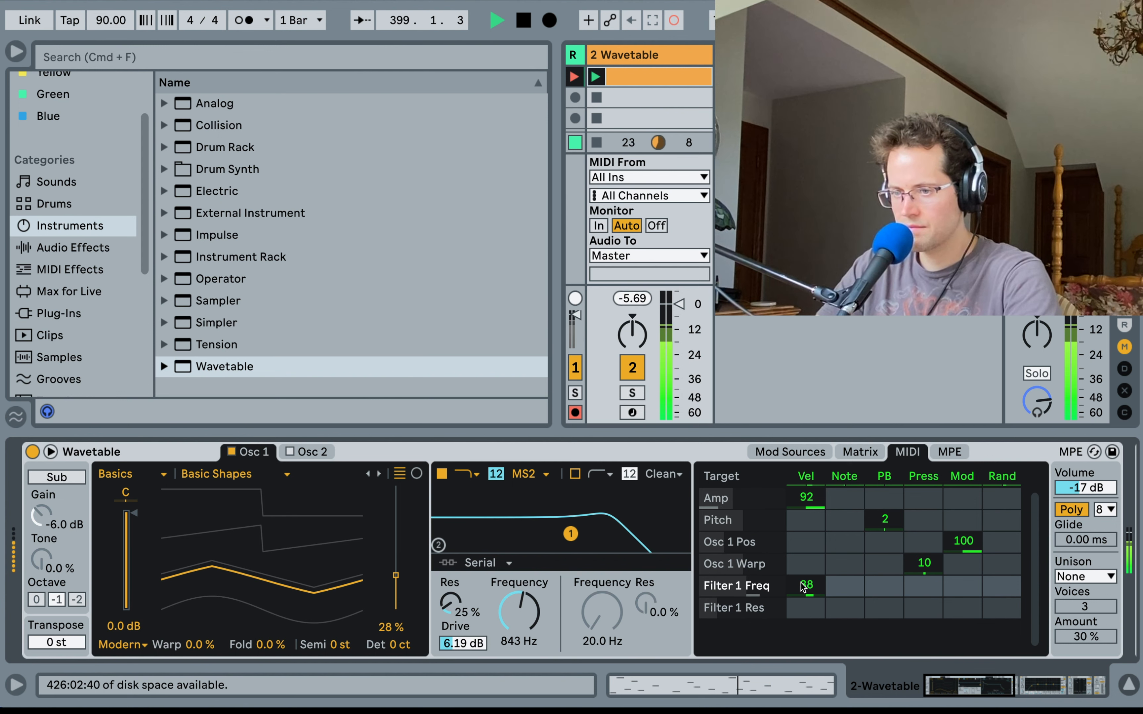
left_click(56, 477)
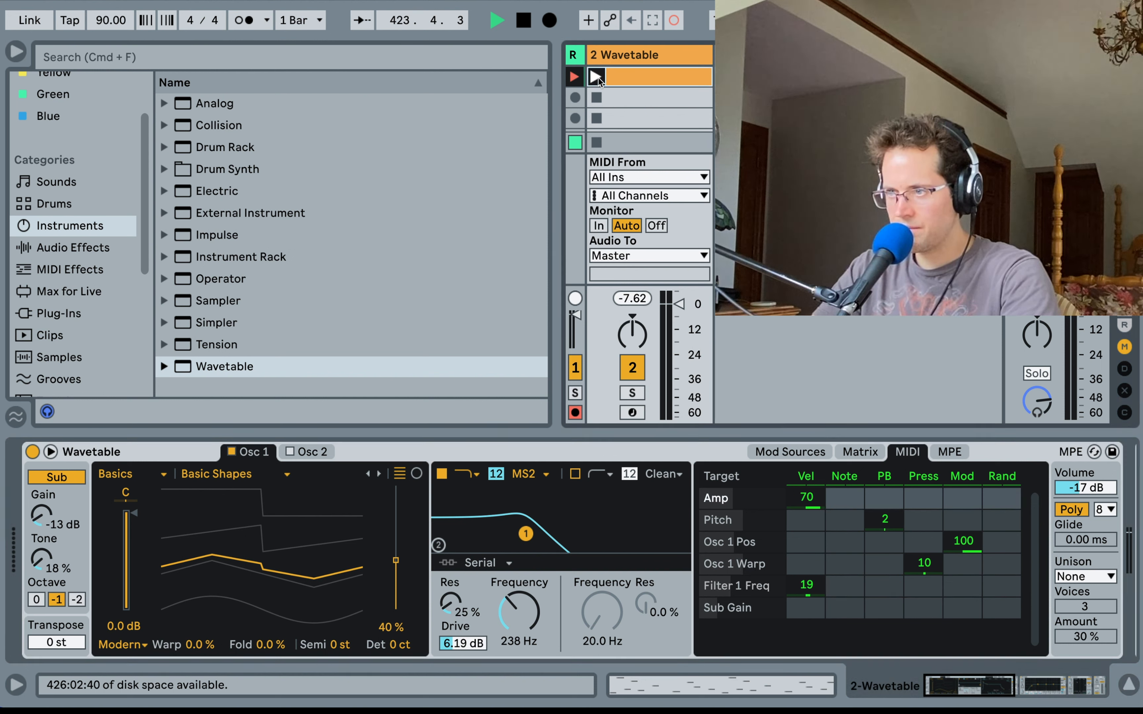
- Reopen the recorded two-bar melody clip in the note editor
left_click(595, 77)
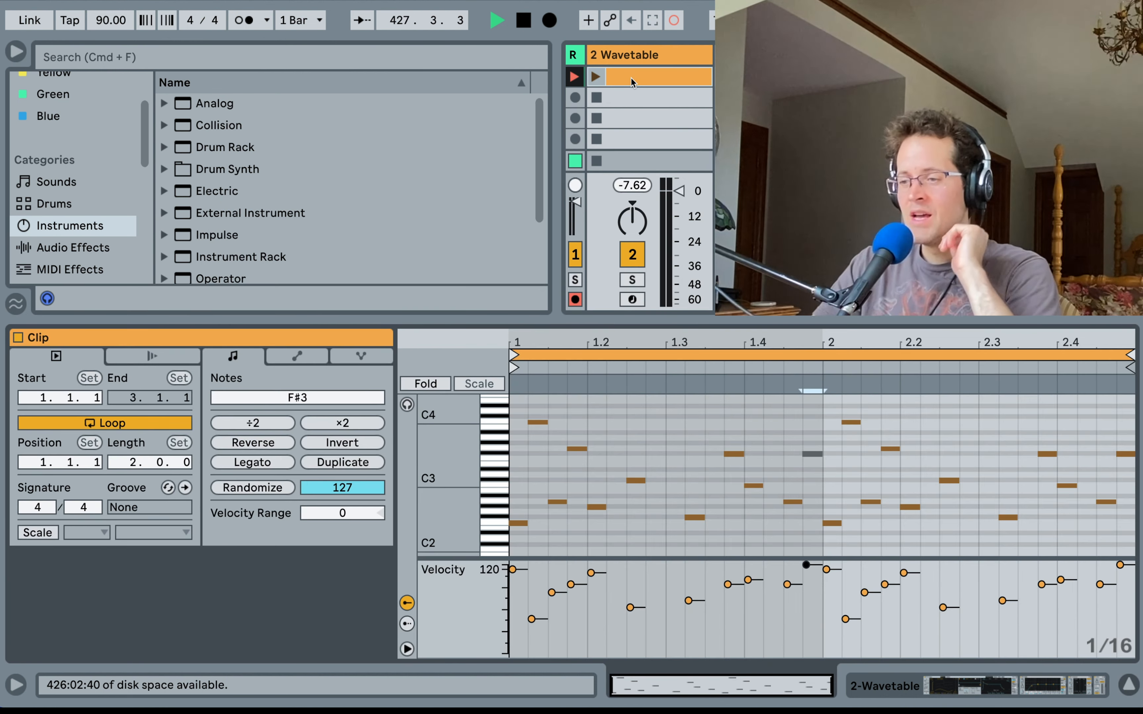
- Inspect the clip's notes (all, G3, F#2), then create an empty one-bar clip in slot 2
left_click(529, 510)
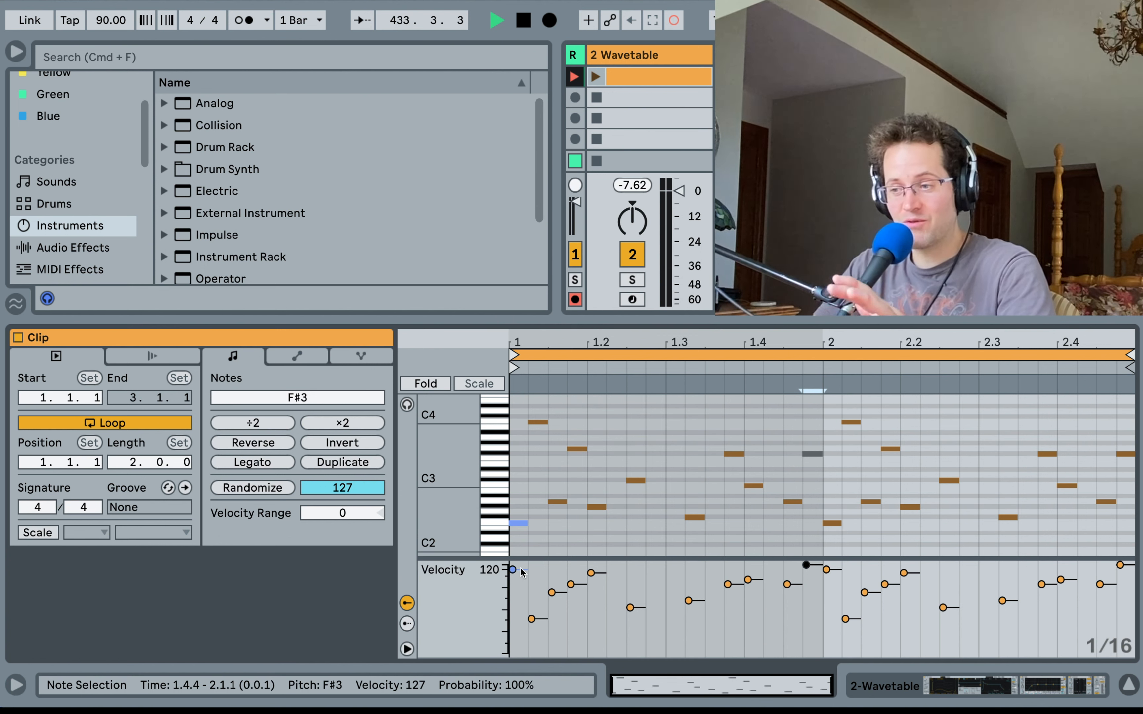
left_click_drag(512, 570, 552, 593)
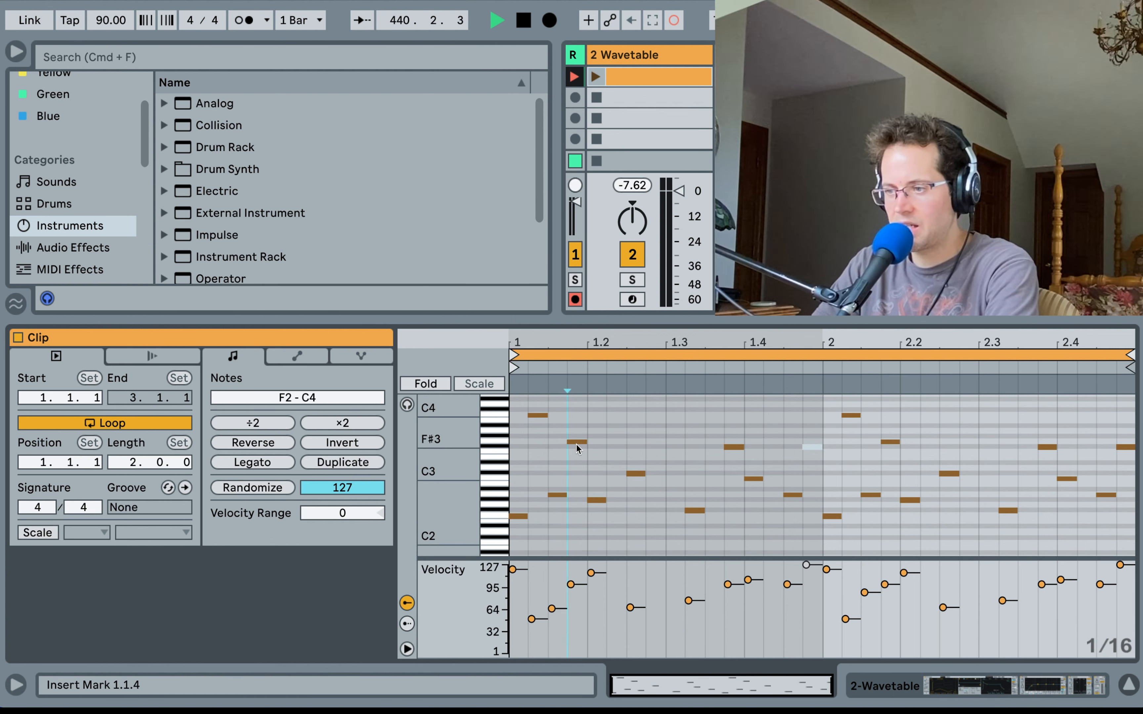
left_click(576, 443)
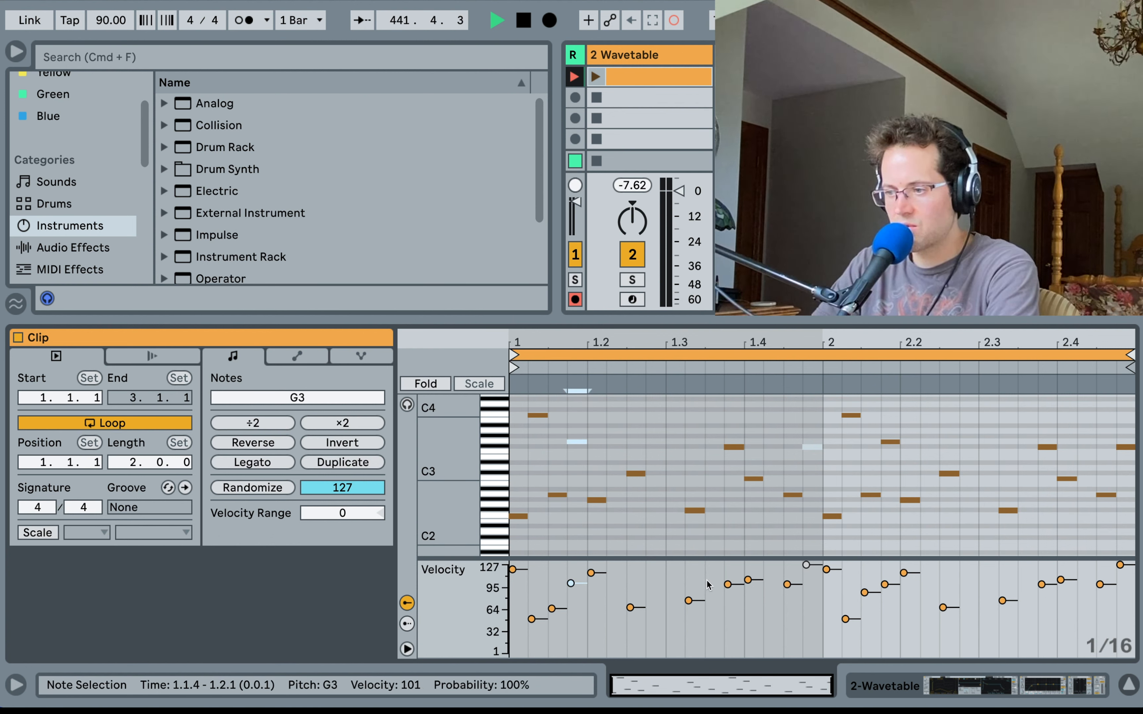
left_click(692, 510)
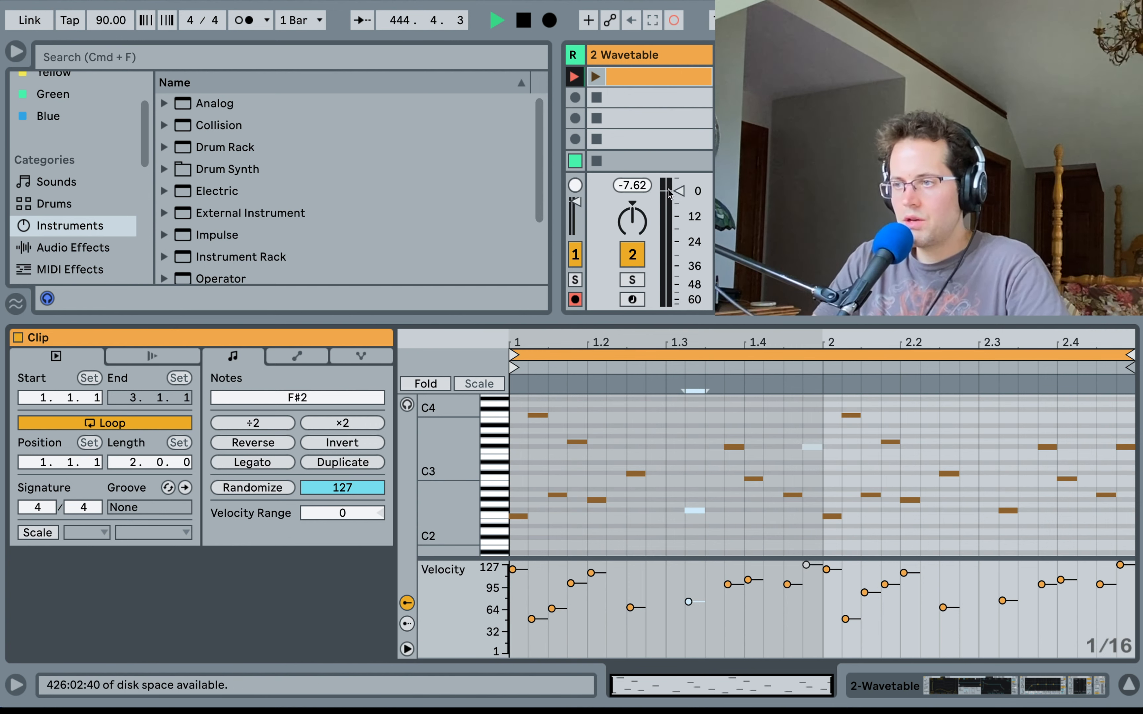
left_click(658, 97)
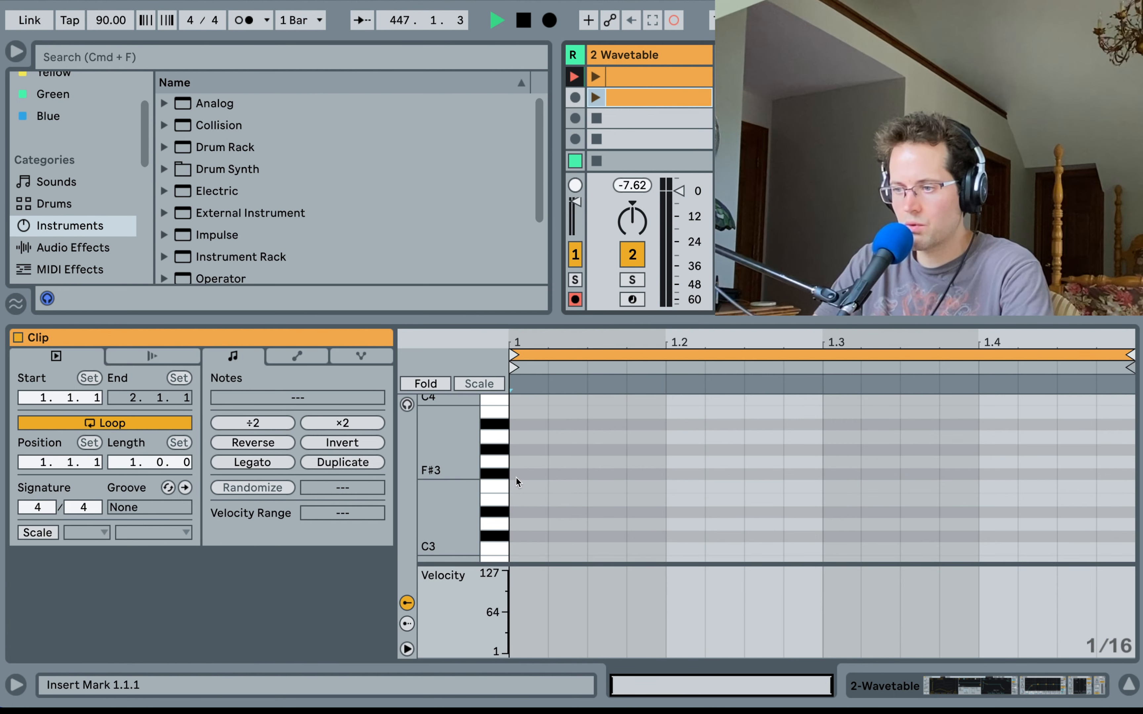
- Draw F#3, E3 and G#3 notes with varied velocities, then show the browser's Grooves category
left_click(527, 474)
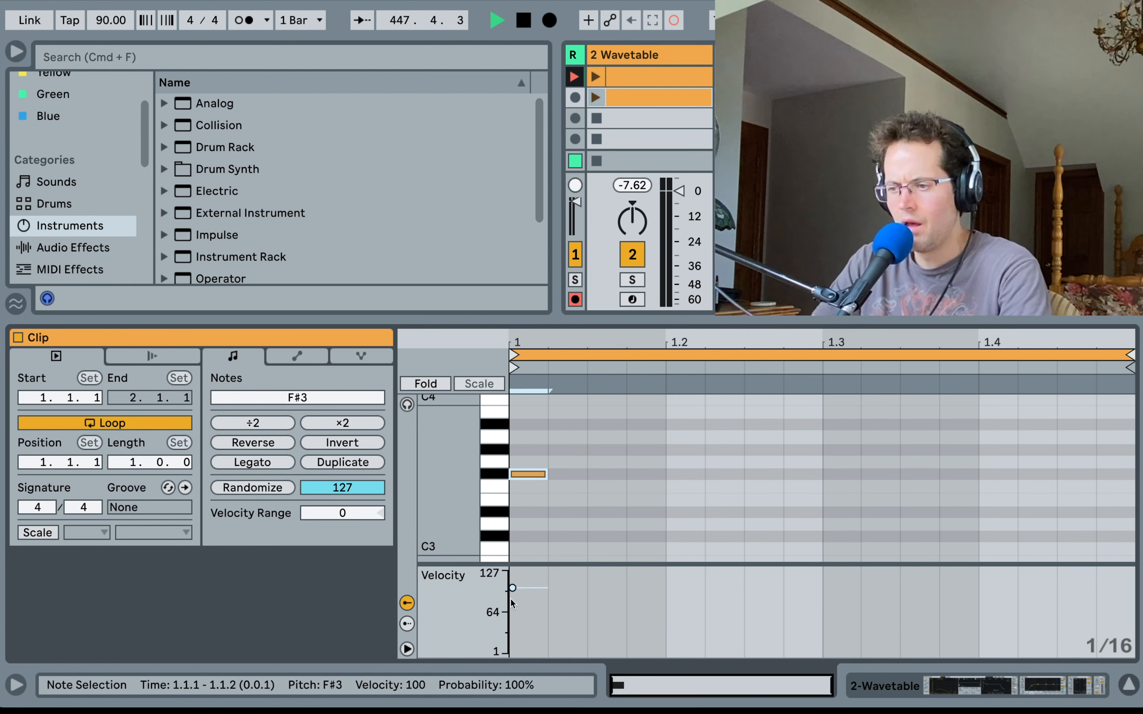
left_click_drag(512, 587, 515, 574)
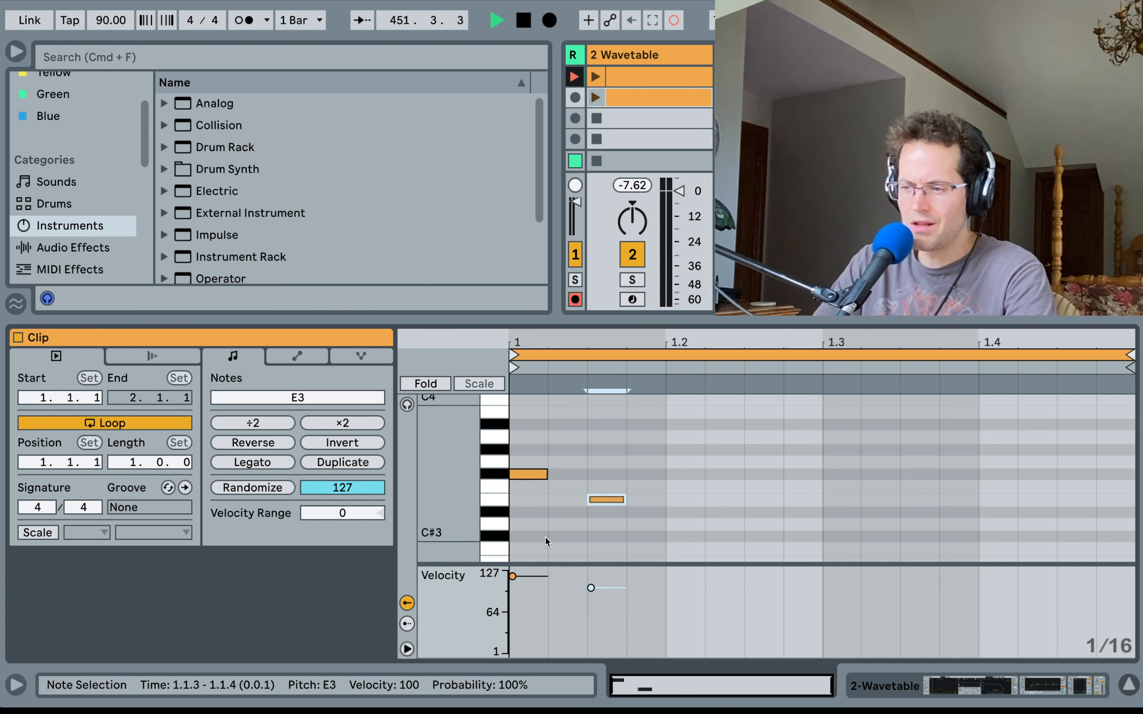
left_click_drag(606, 499, 607, 499)
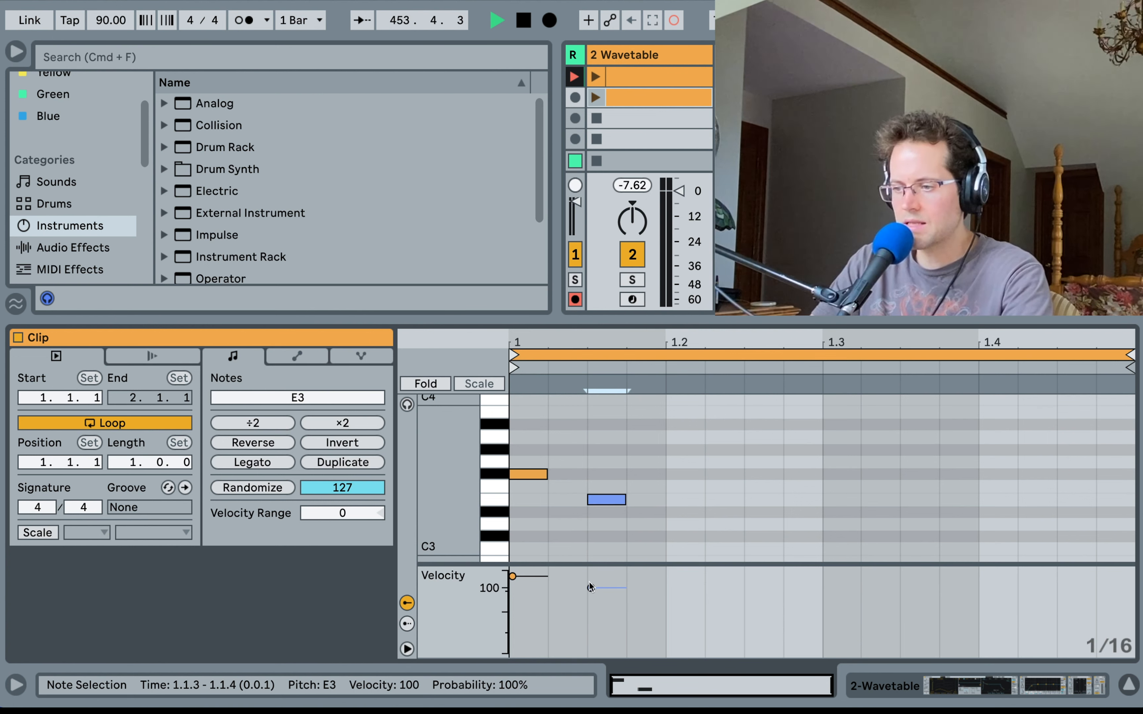
left_click_drag(590, 576, 590, 603)
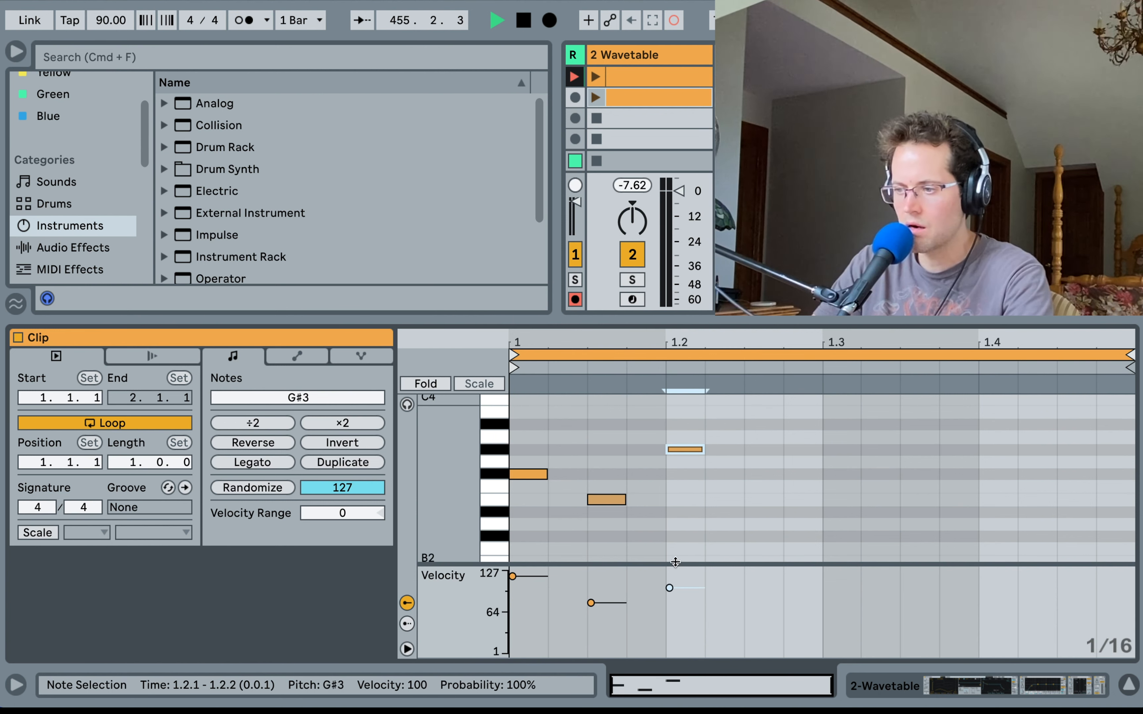
left_click_drag(669, 588, 669, 584)
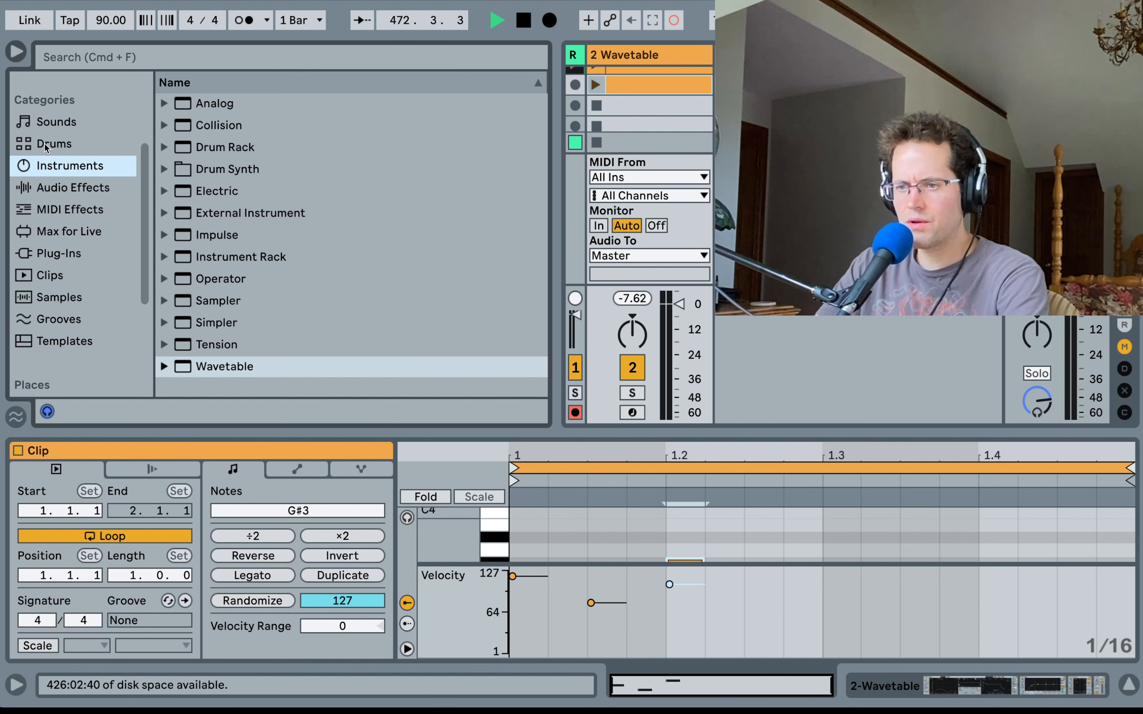
left_click(58, 319)
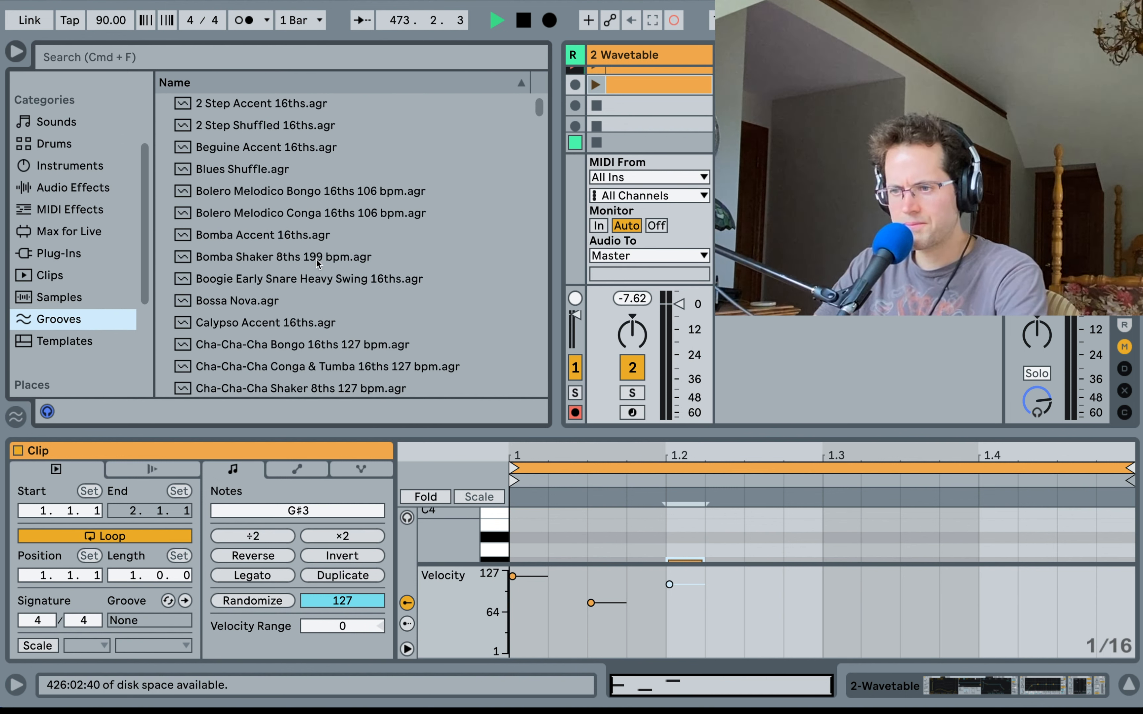
- Load the Calypso Accent 16ths groove into the Wavetable track's third slot and show Wavetable
left_click(292, 323)
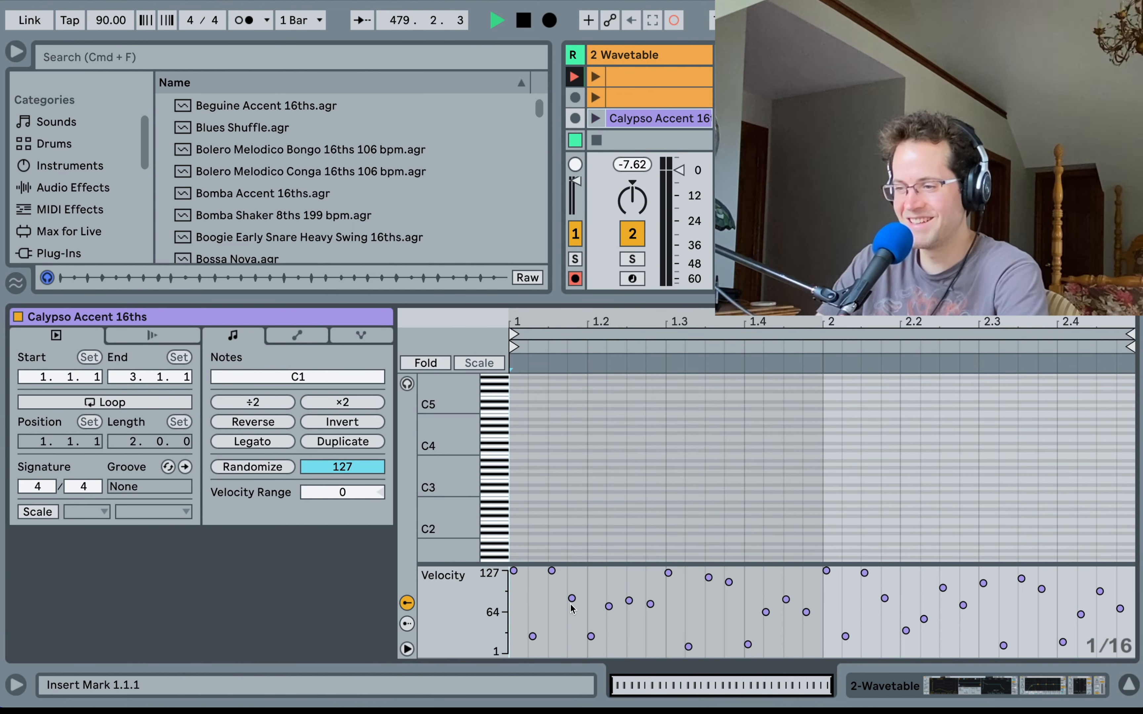
mouse_move(747, 625)
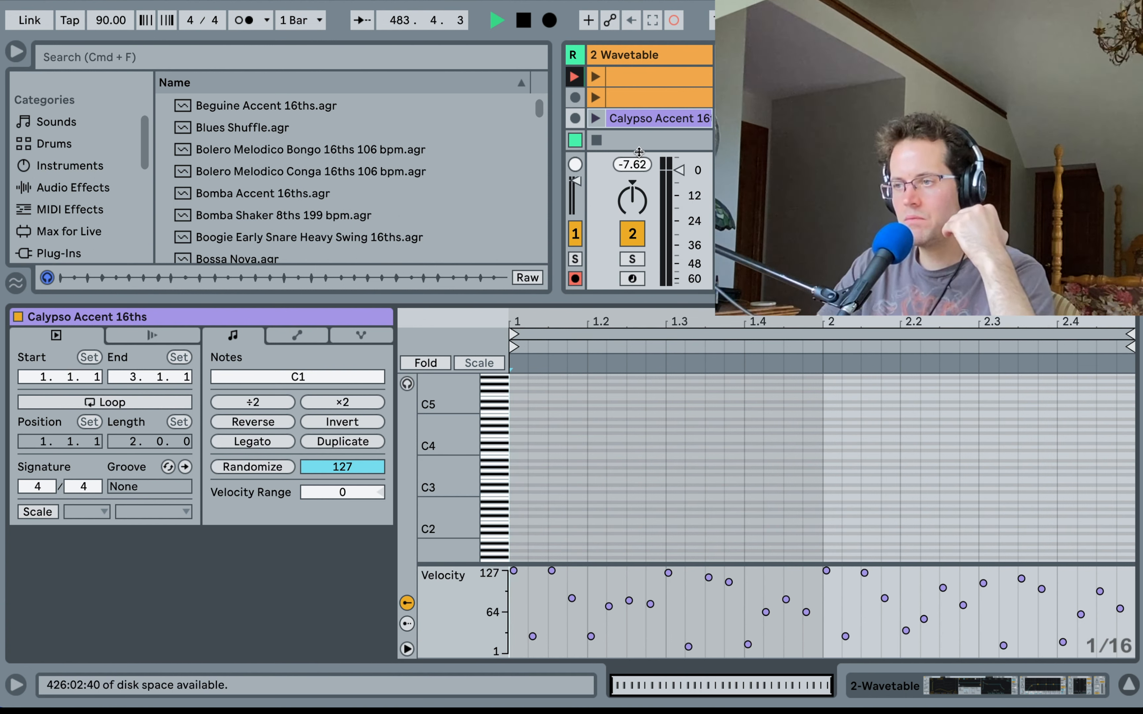
left_click(595, 117)
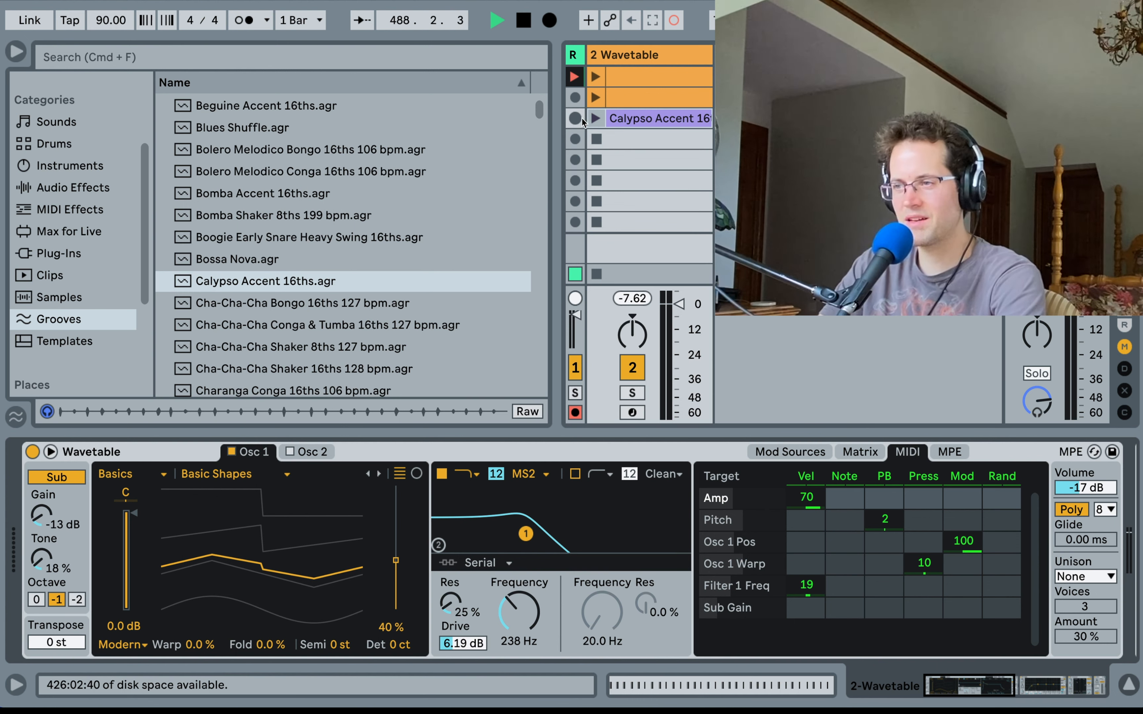
- Play the Calypso Accent clip with velocity modulating Osc 1 position at 7.0, then view its notes
left_click(595, 118)
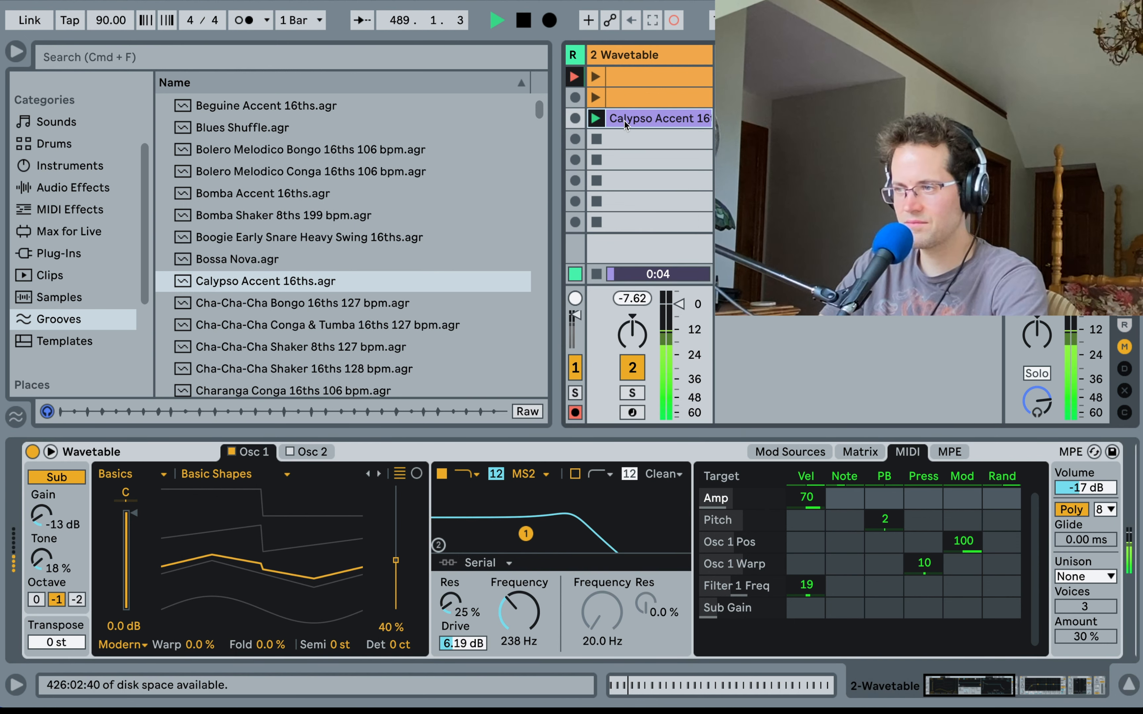
double_click(654, 119)
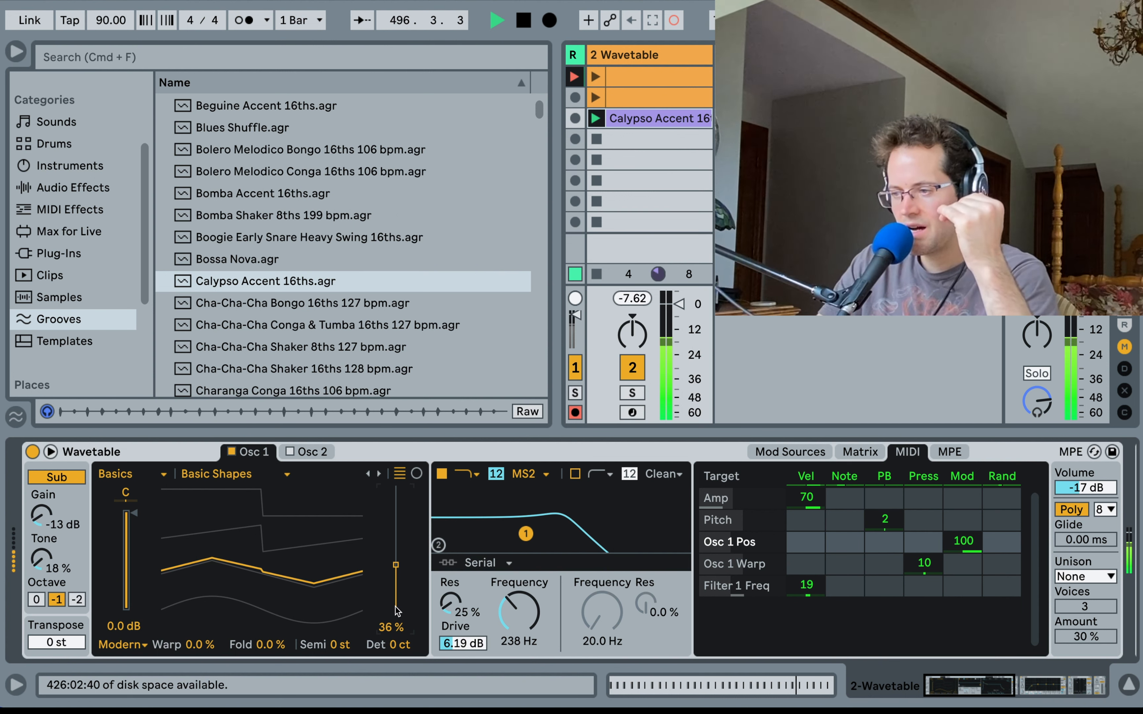
left_click(806, 542)
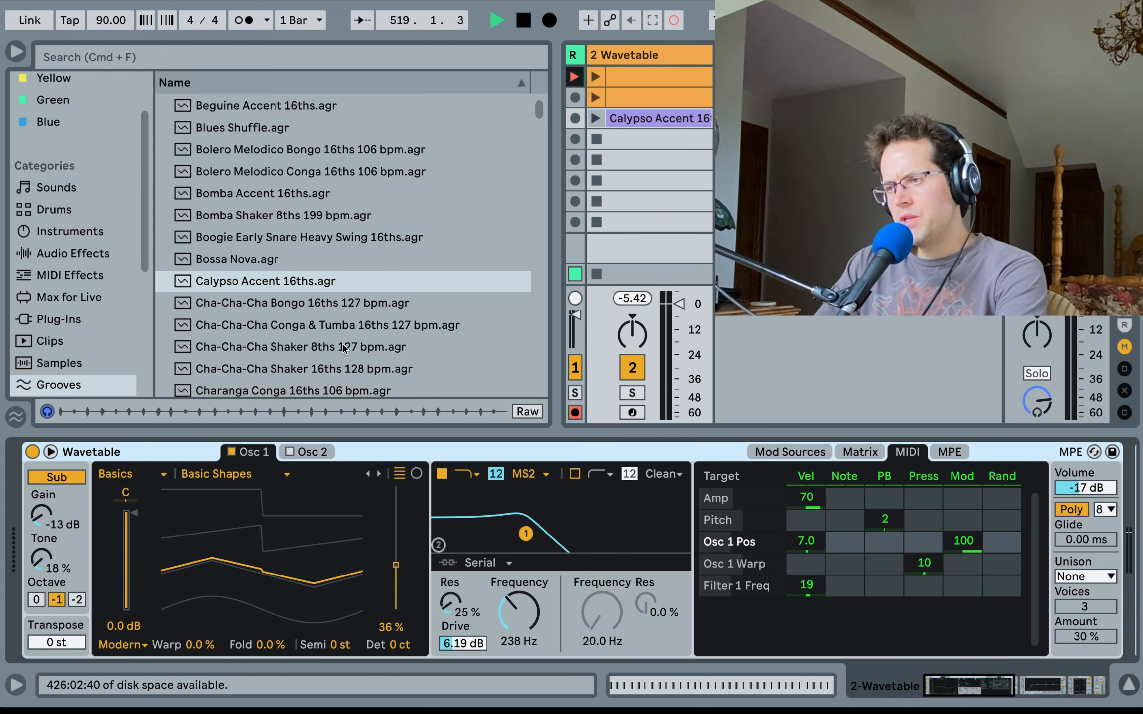
double_click(658, 119)
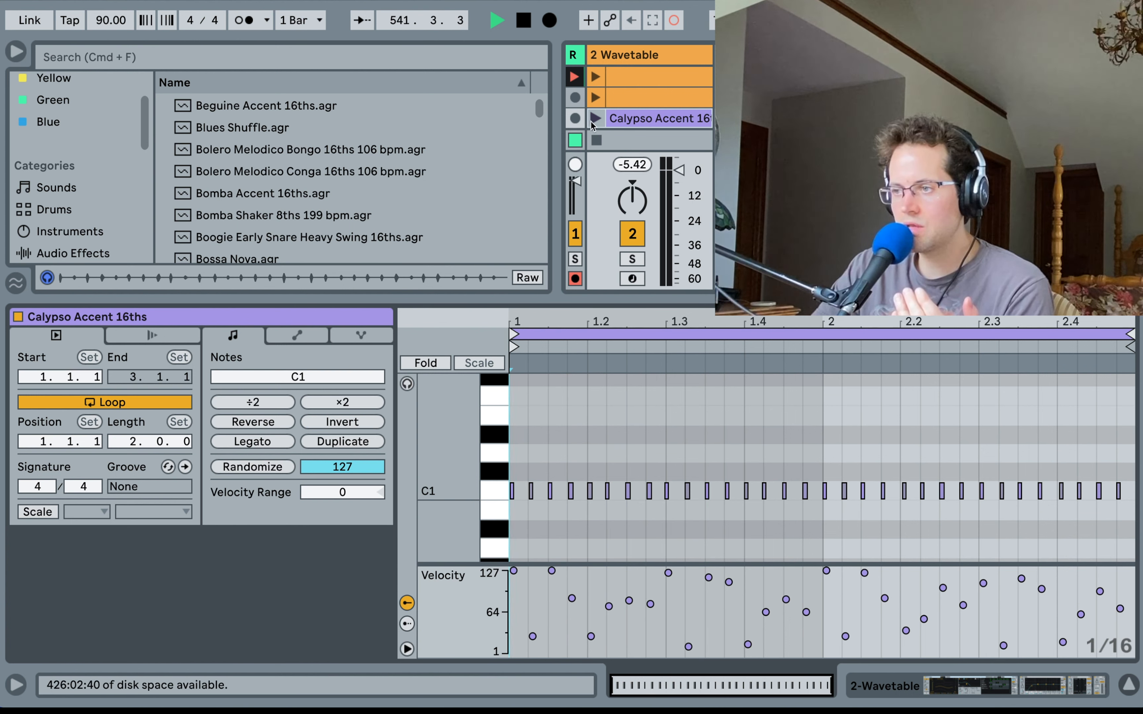
left_click(595, 119)
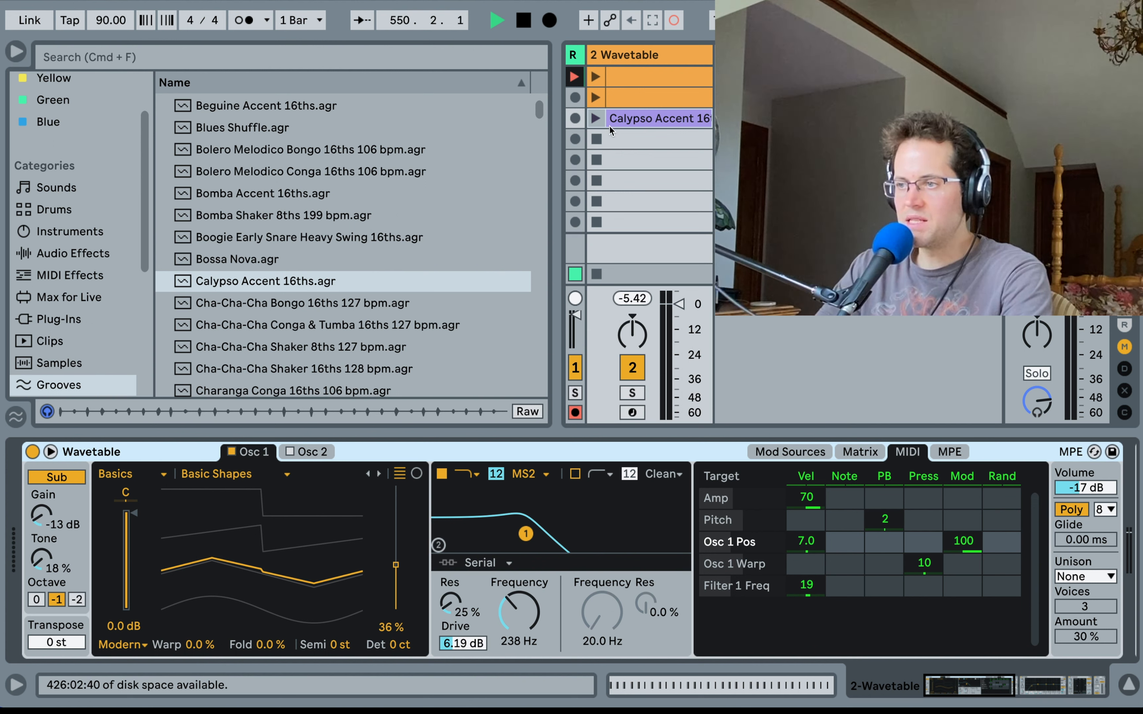
- Load a Random MIDI effect in front of Wavetable from the MIDI Effects list
left_click(595, 118)
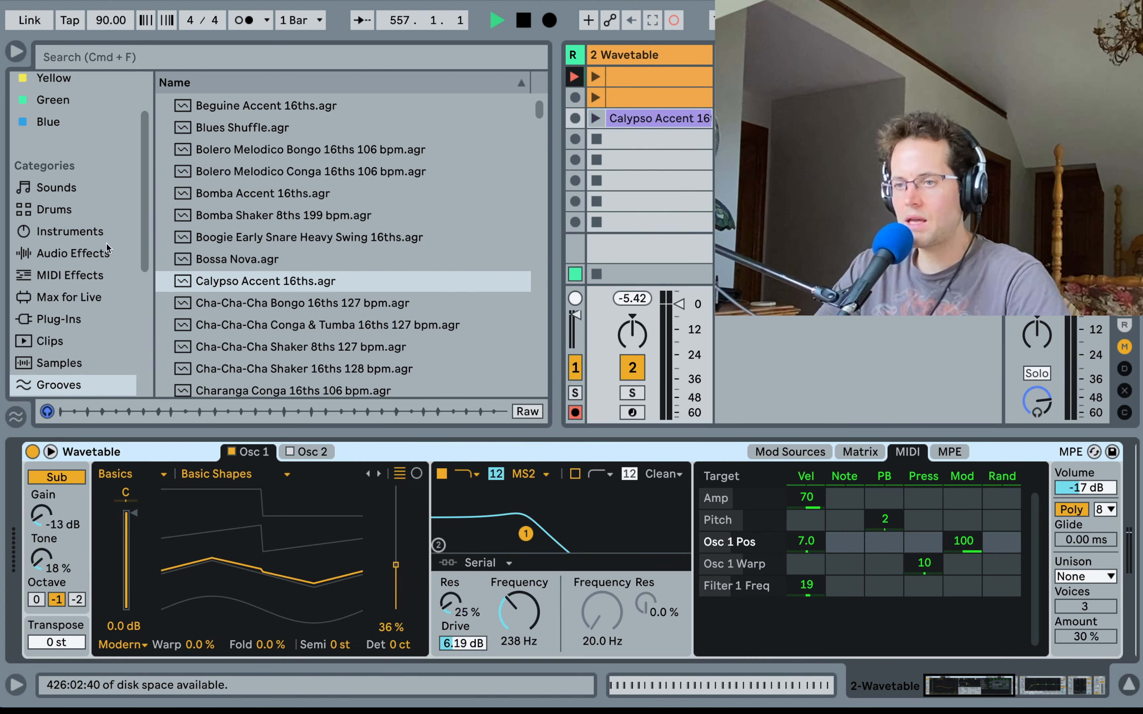
left_click(70, 274)
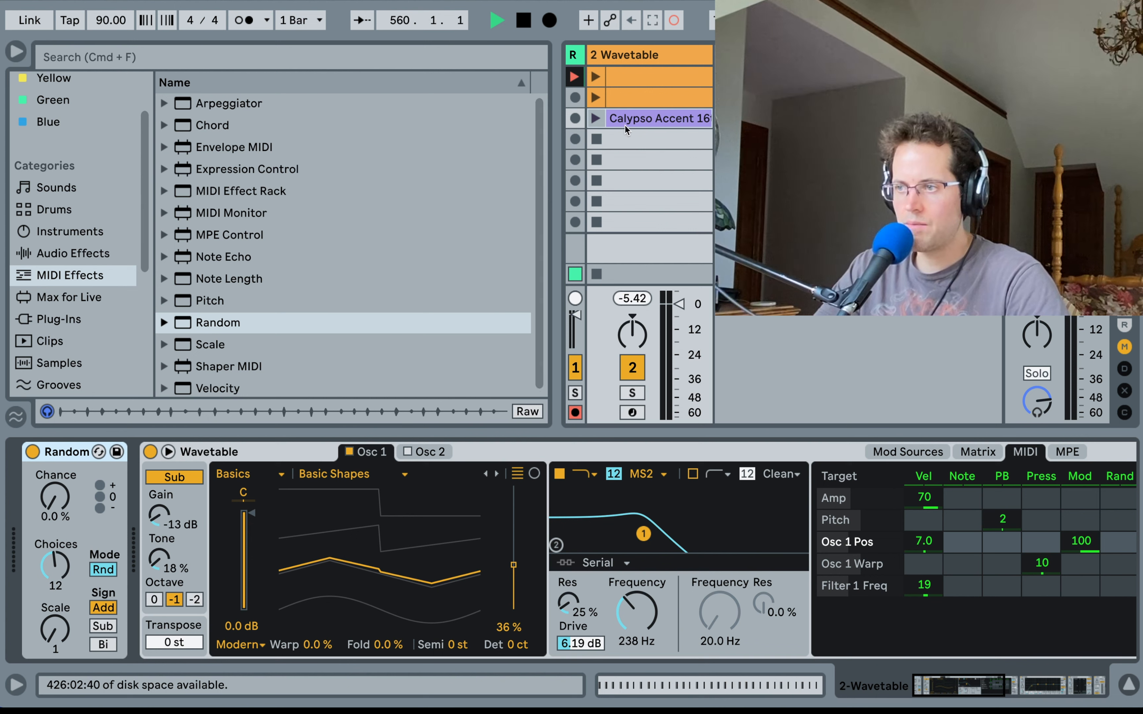
- Launch the clip, set Random's Chance to 32% and add a Scale effect after Random
left_click(596, 118)
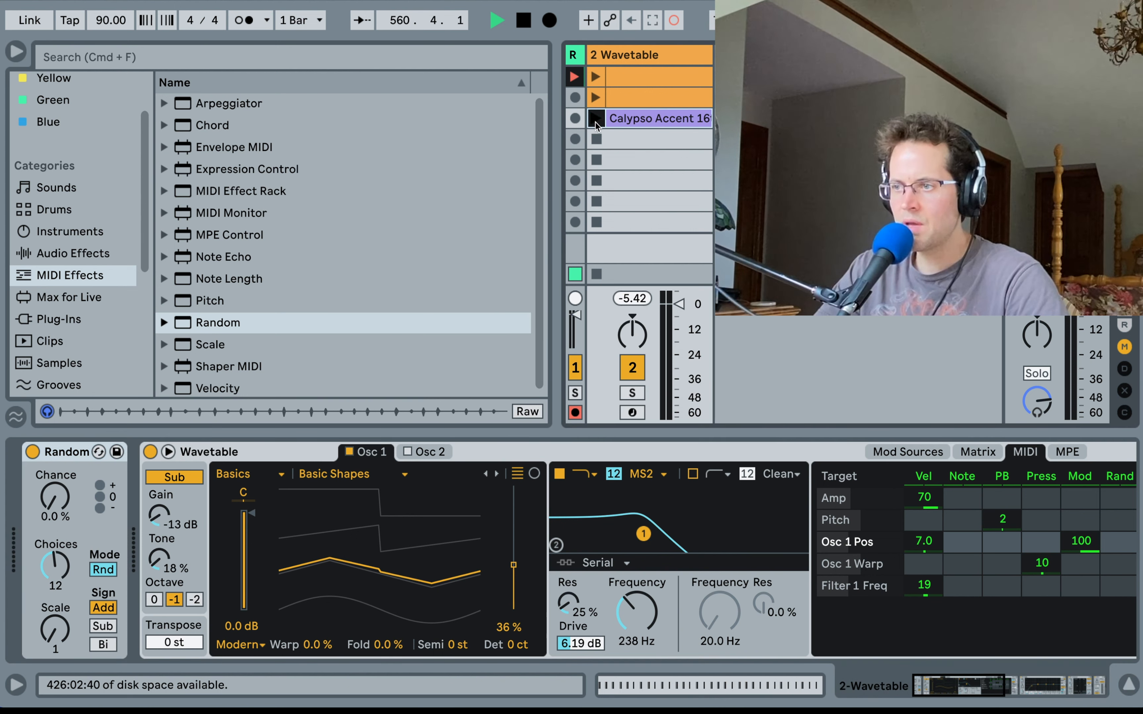
left_click(595, 118)
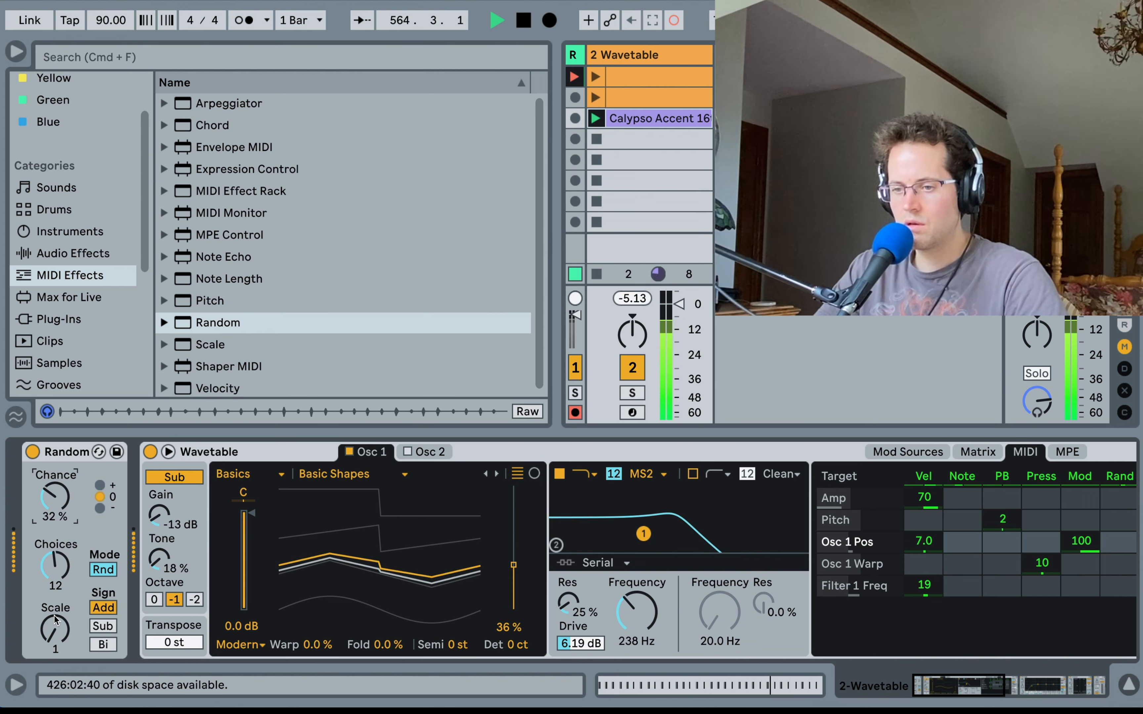
left_click(209, 344)
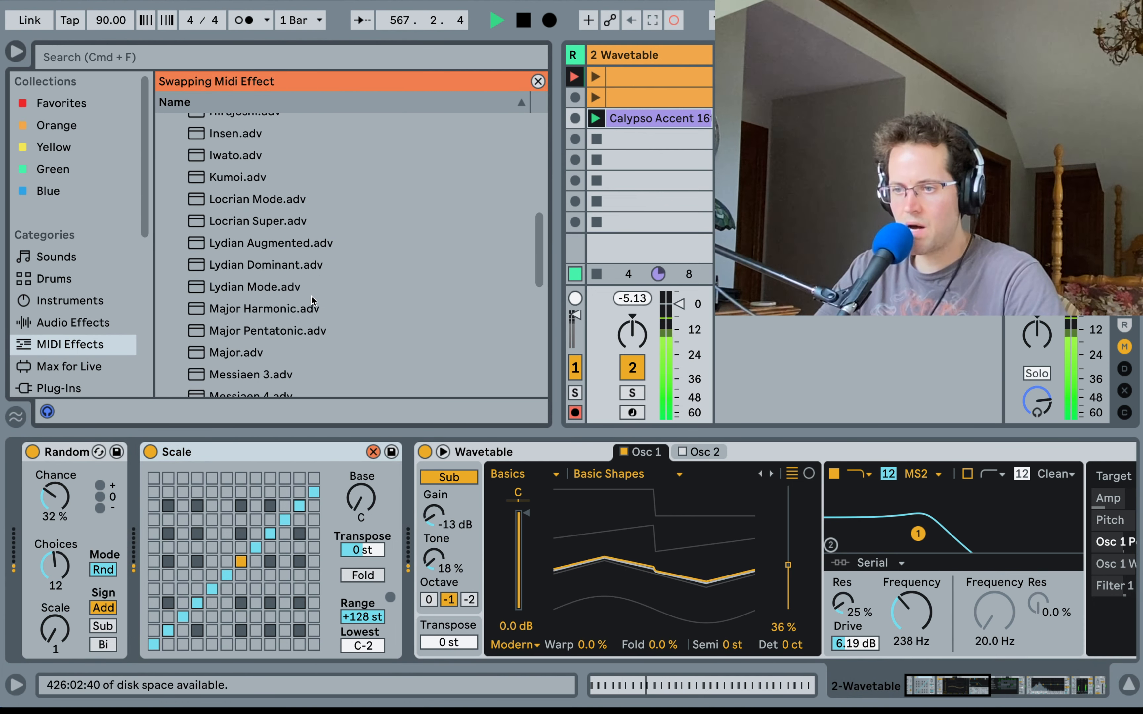
- Scroll the Scale presets to the Minor preset and load it
scroll("down", 3)
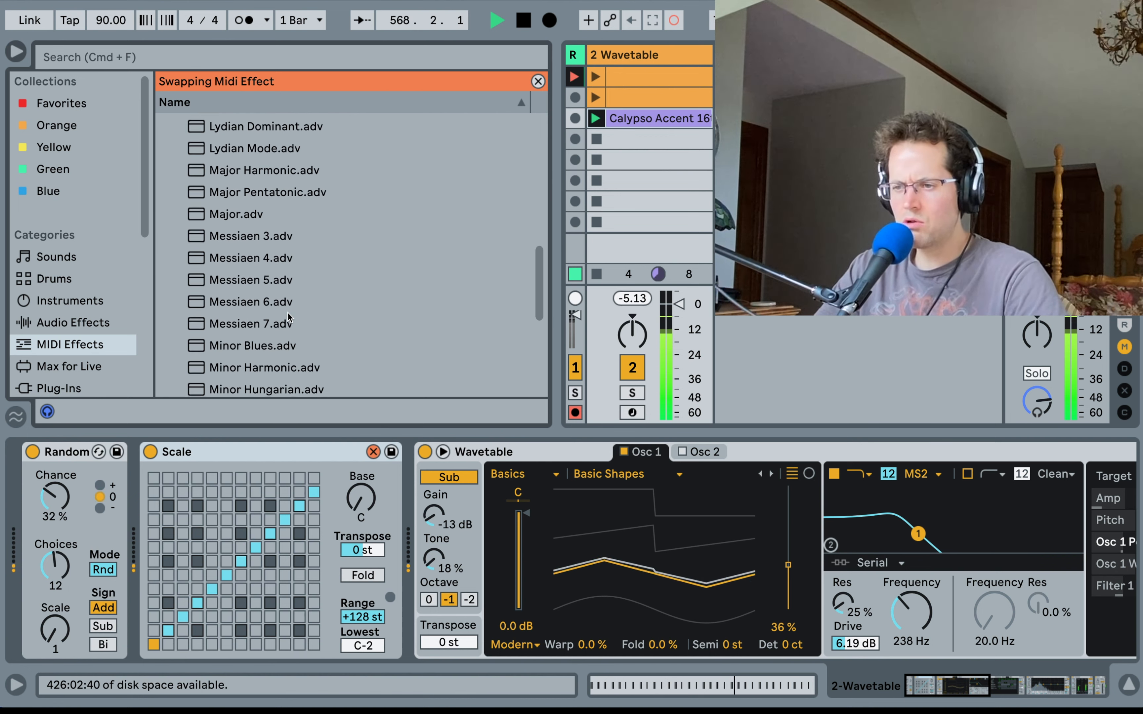
scroll("down", 3)
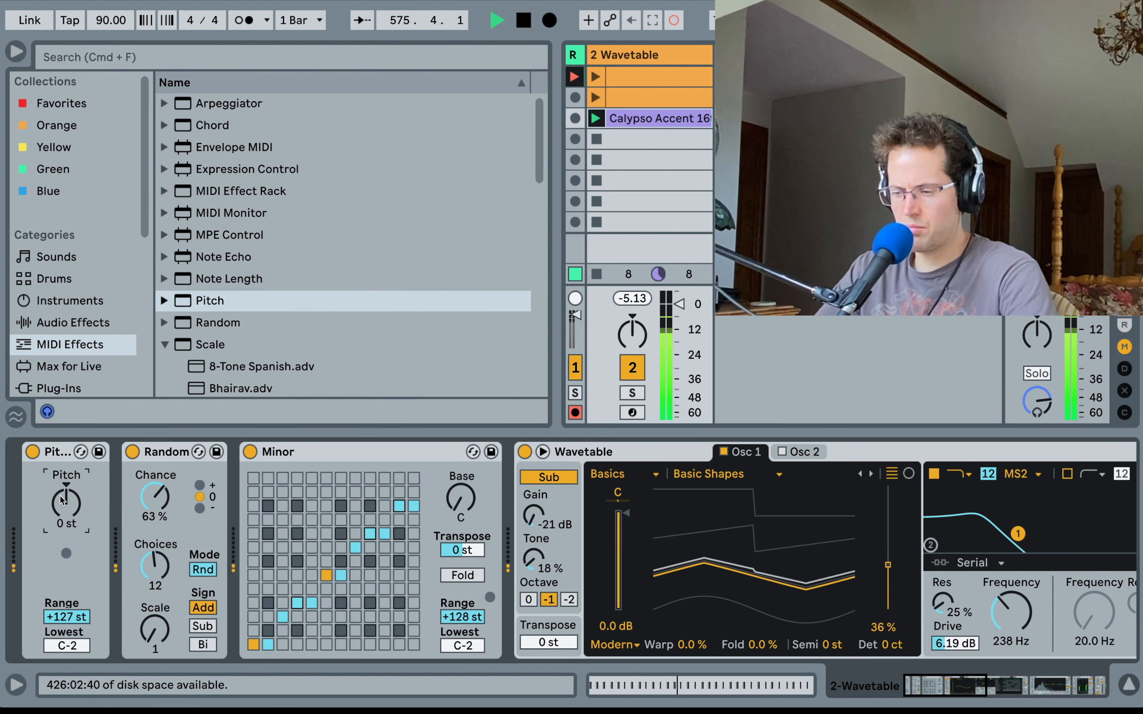
- Transpose Pitch up 10 semitones and raise Random's chance to about 20%
left_click_drag(66, 506, 66, 480)
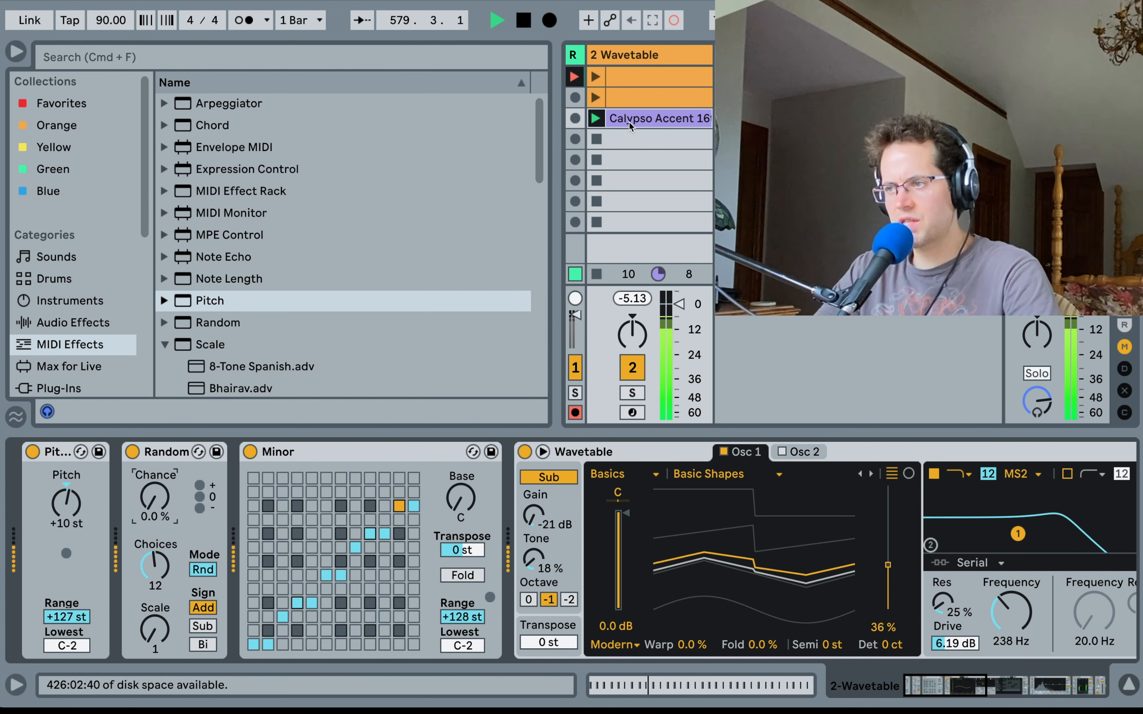
double_click(656, 119)
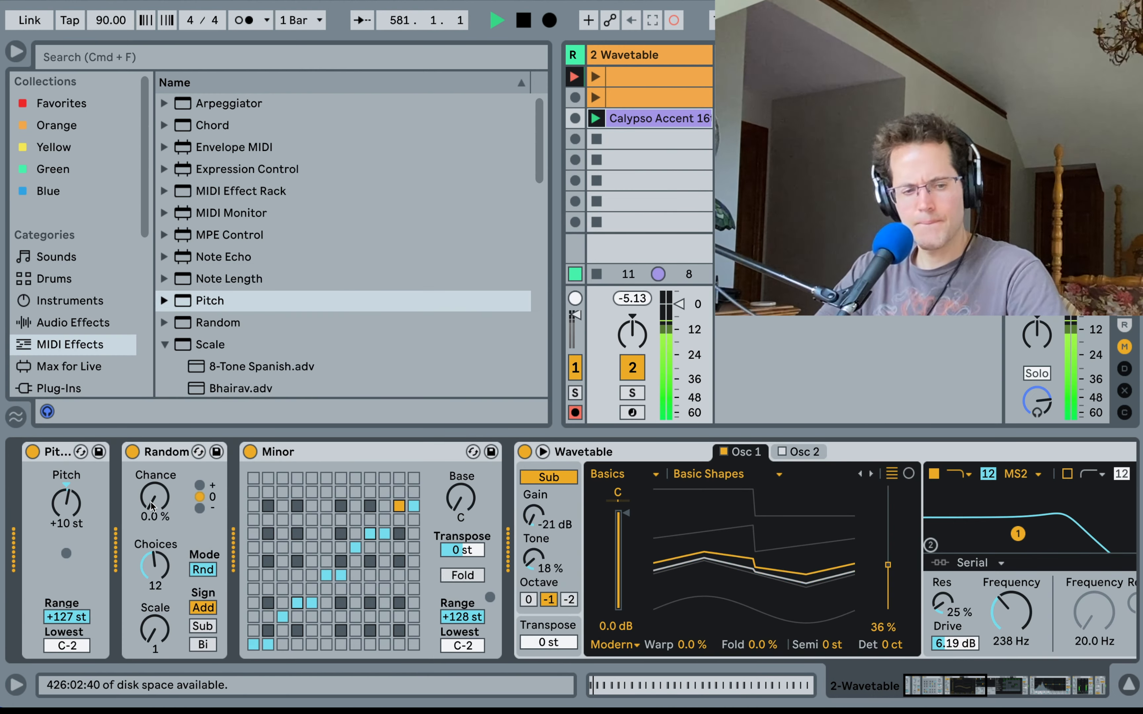
left_click_drag(153, 499, 152, 474)
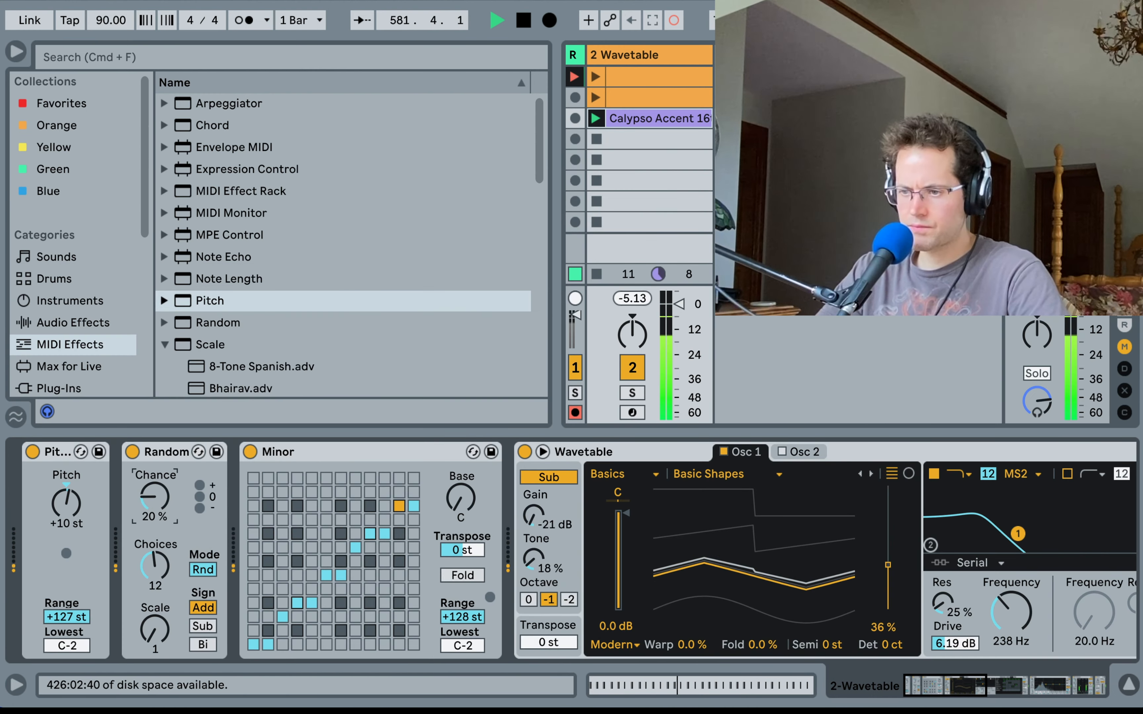
left_click_drag(152, 501, 171, 495)
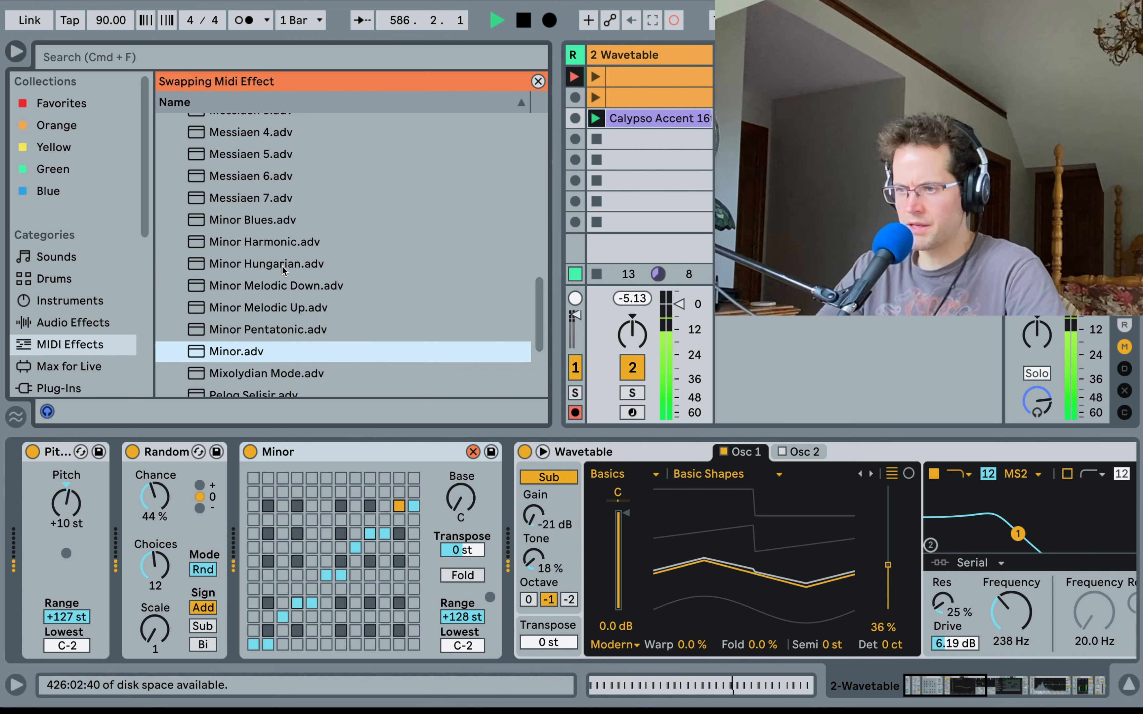
- Keep the Minor scale device and leave hot-swap mode so the browser shows all MIDI Effects
left_click(263, 263)
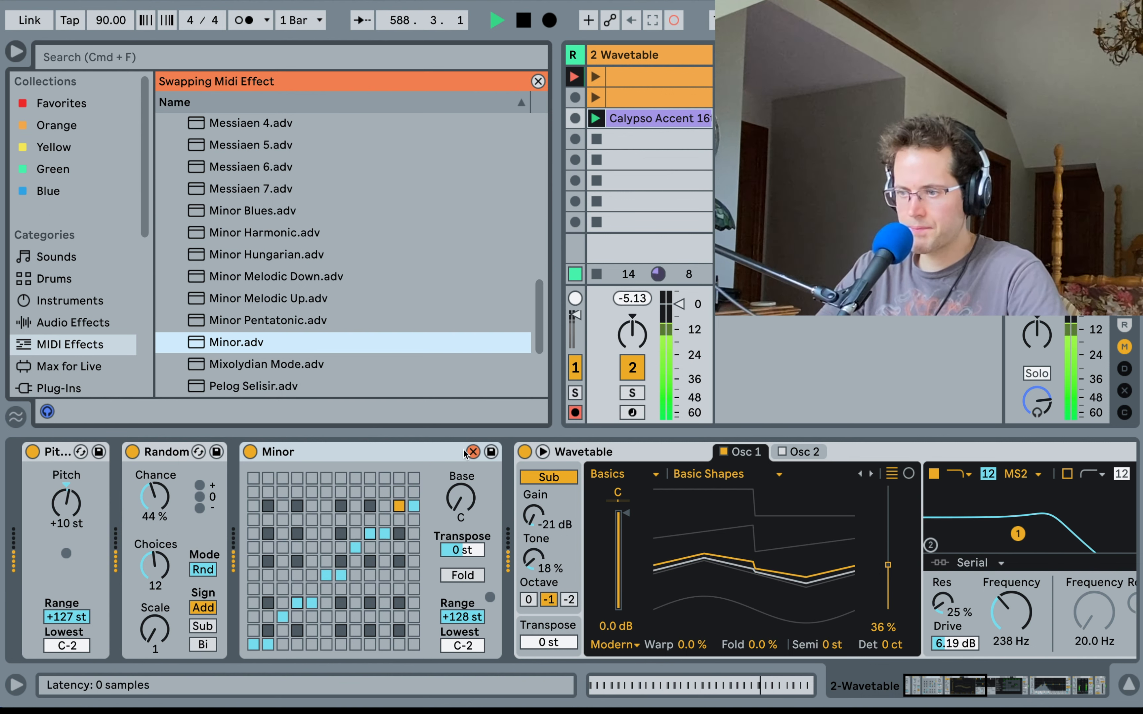
left_click(538, 81)
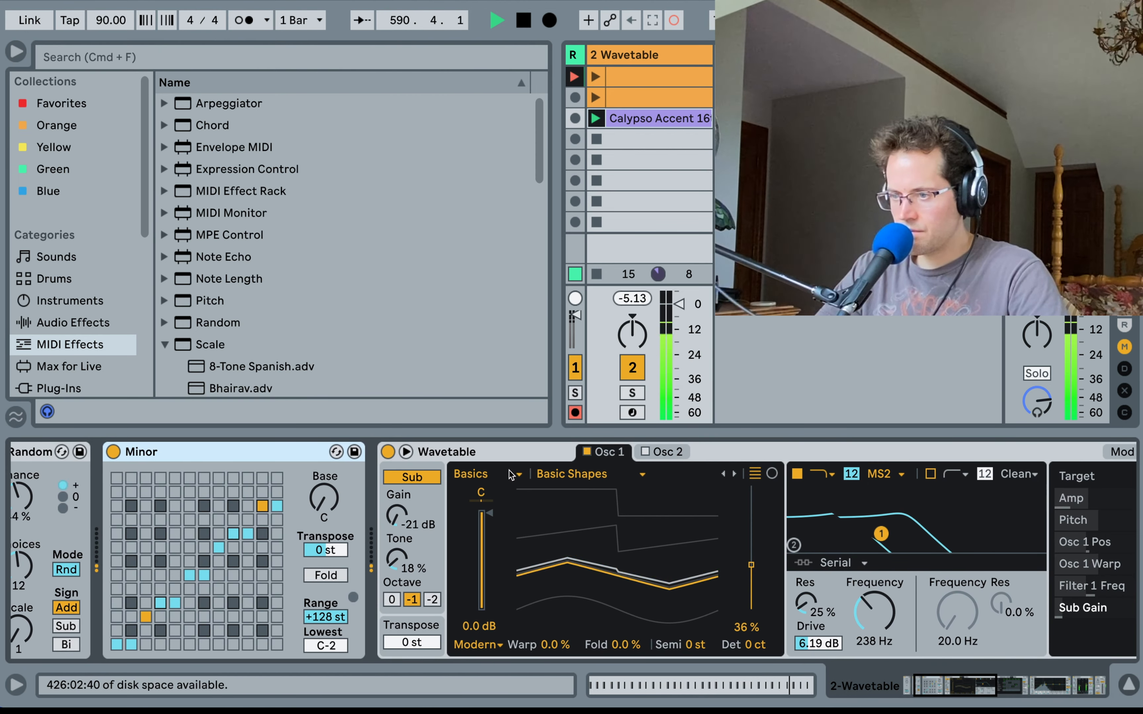
- Set Wavetable's Osc 1 to a wavetable from the Complex category
left_click(487, 473)
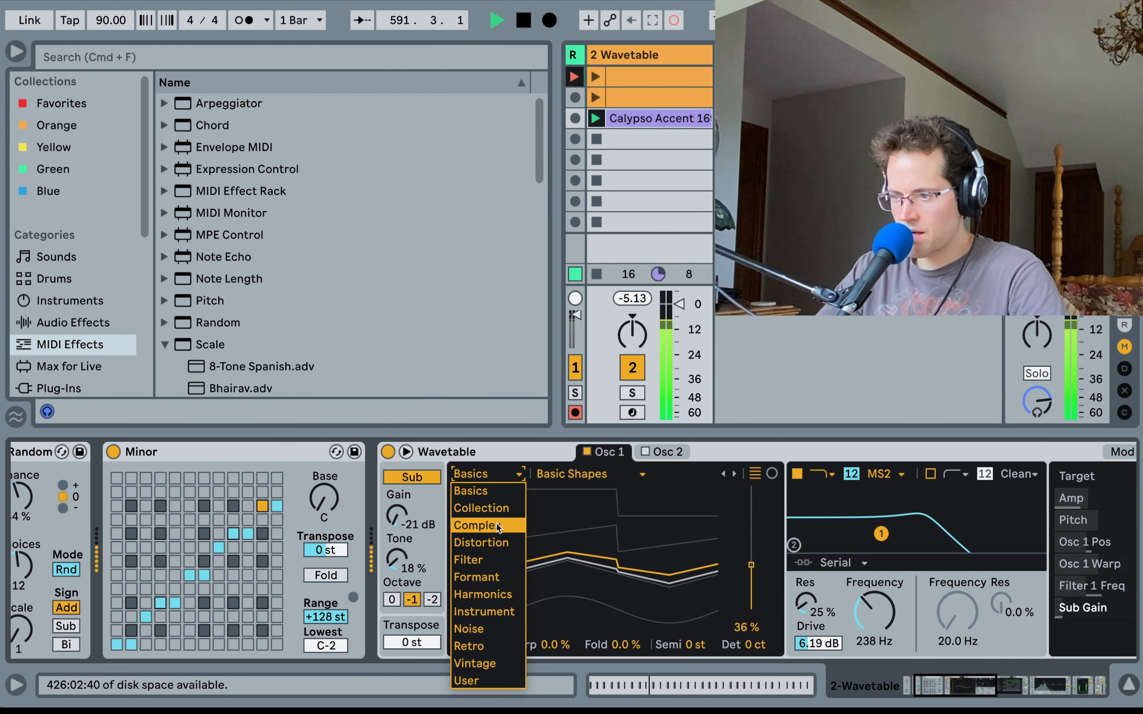
left_click(476, 525)
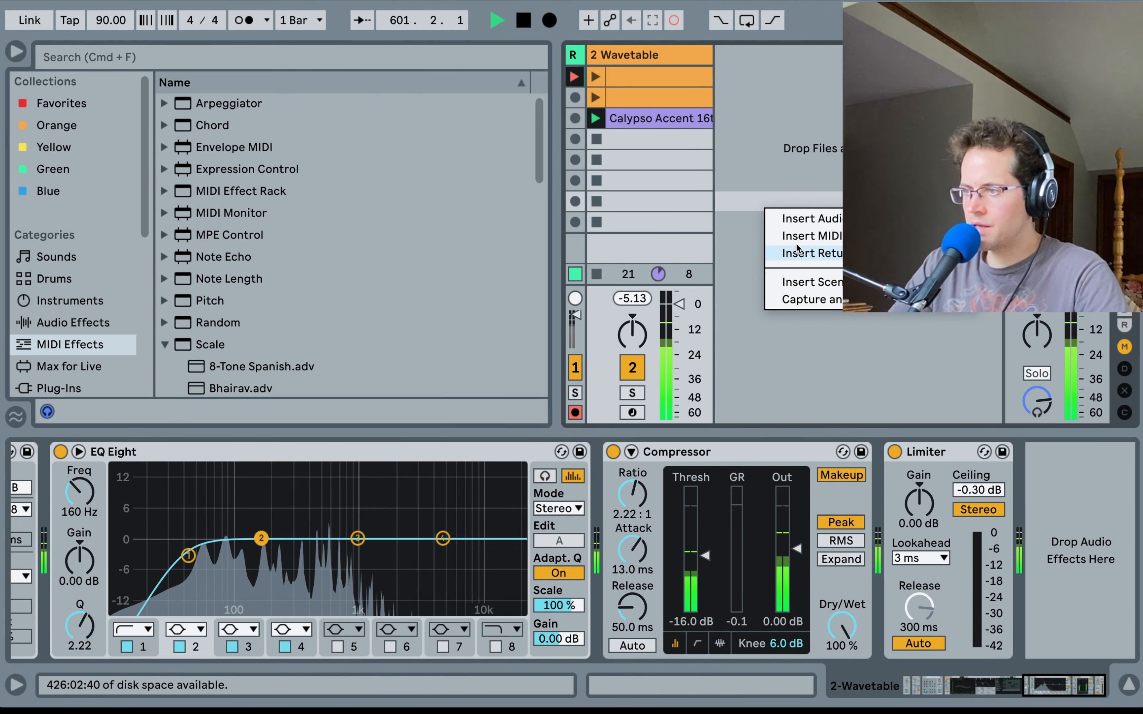
- Insert a new MIDI track fed from 2-Wavetable (Post FX) and record a clip on it
left_click(811, 235)
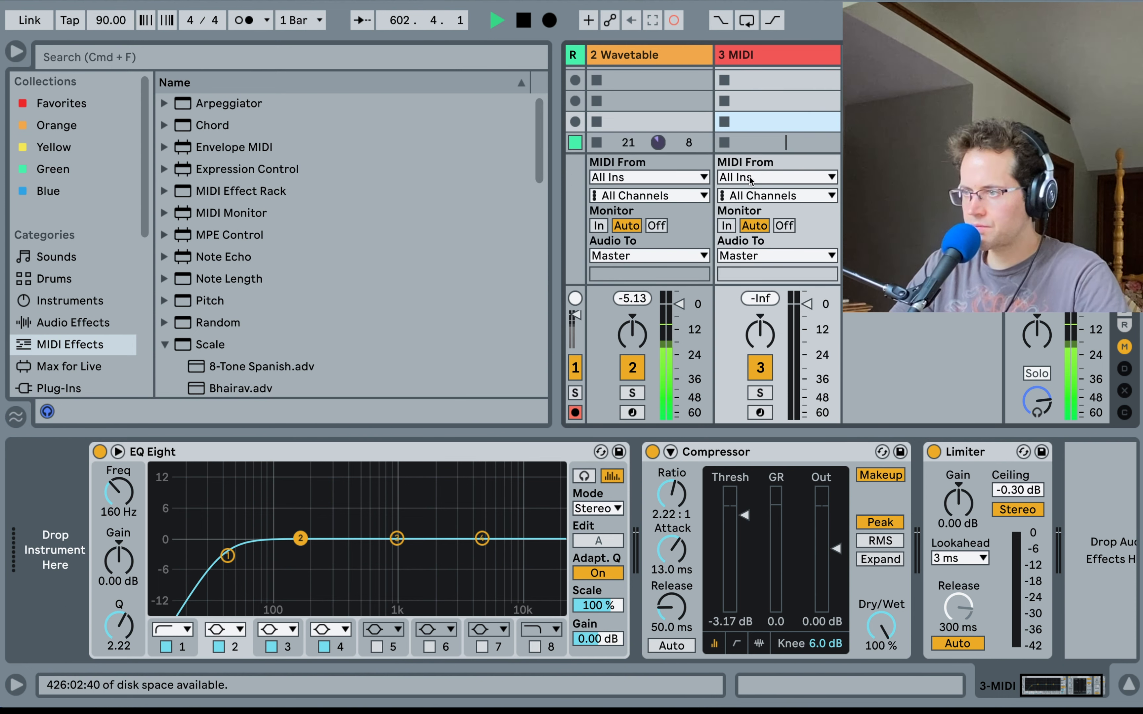
left_click(776, 177)
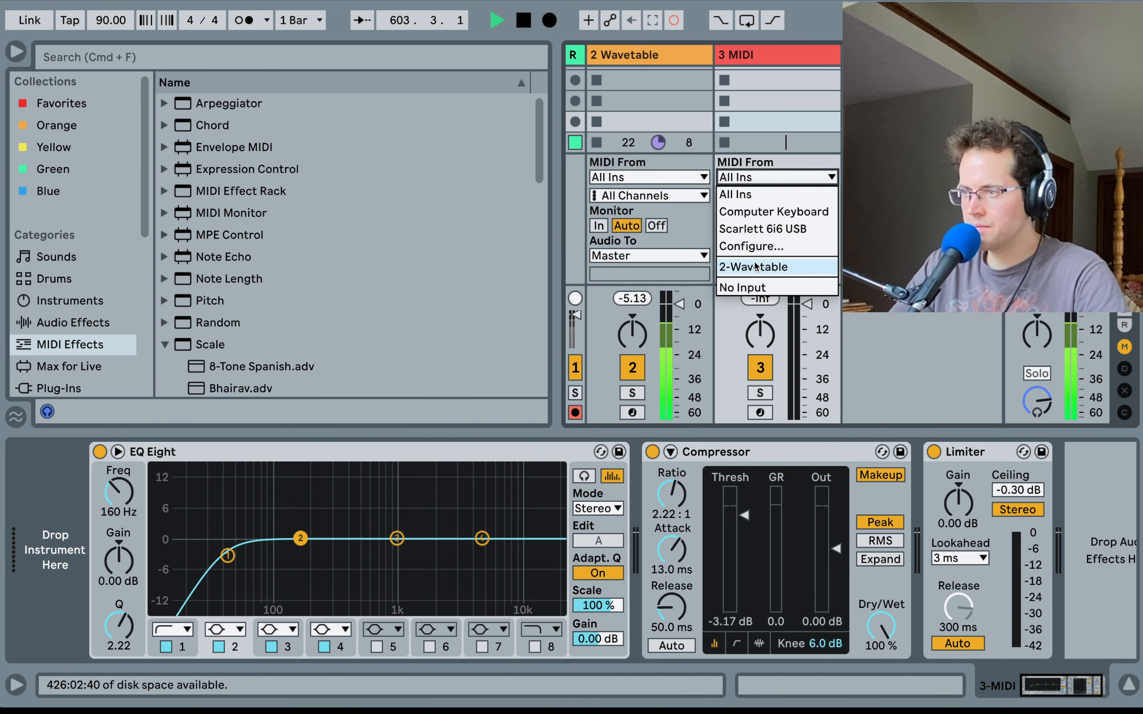
left_click(754, 267)
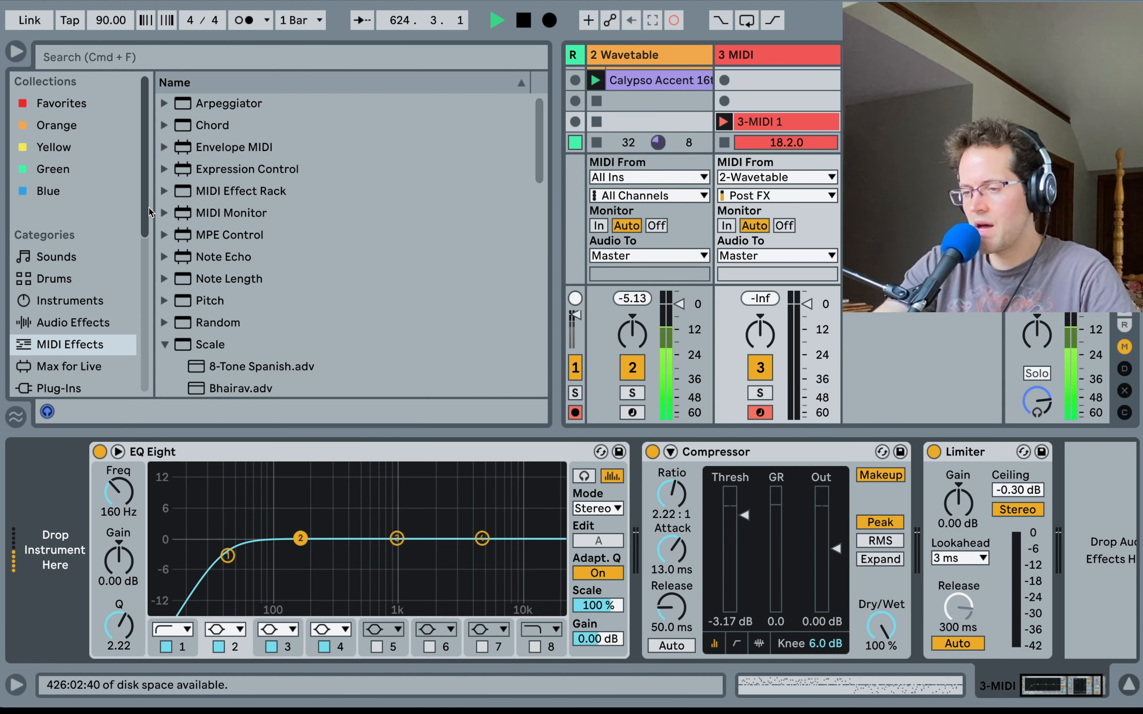
- Change the Random device's Sign option on the Wavetable track and fold the Wavetable synth
left_click(626, 54)
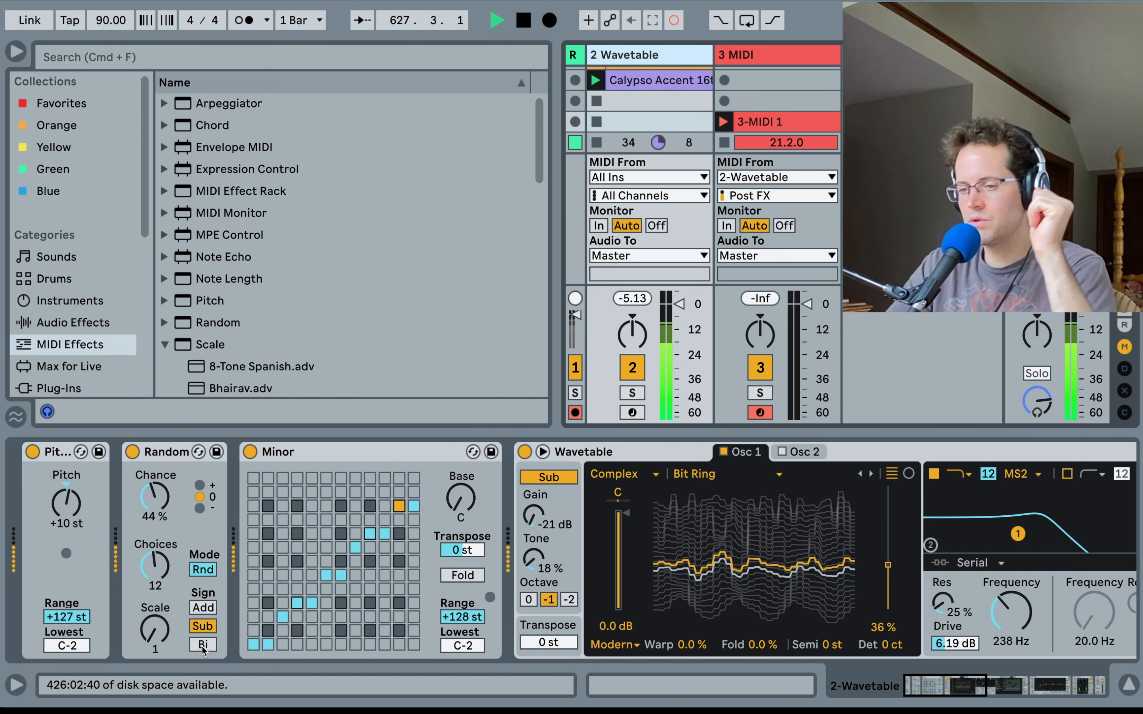
left_click(202, 644)
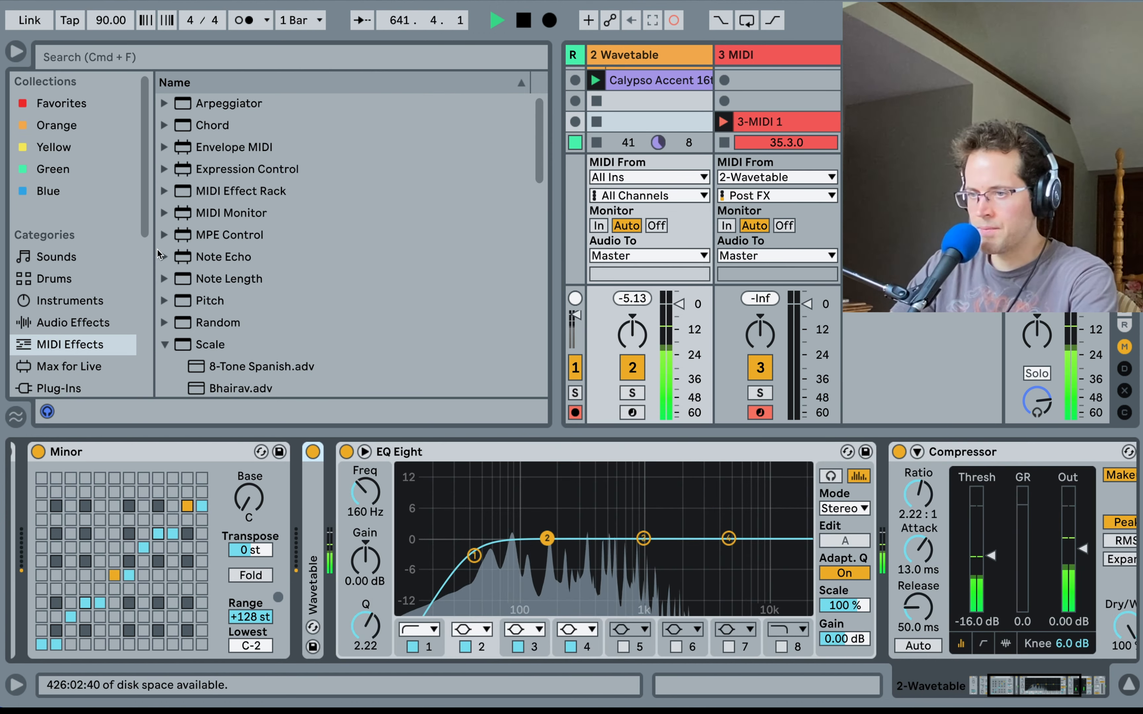
- Browse Audio Effects > Pitch & Modulation and show the recorded 3-MIDI 1 clip's notes
left_click(72, 322)
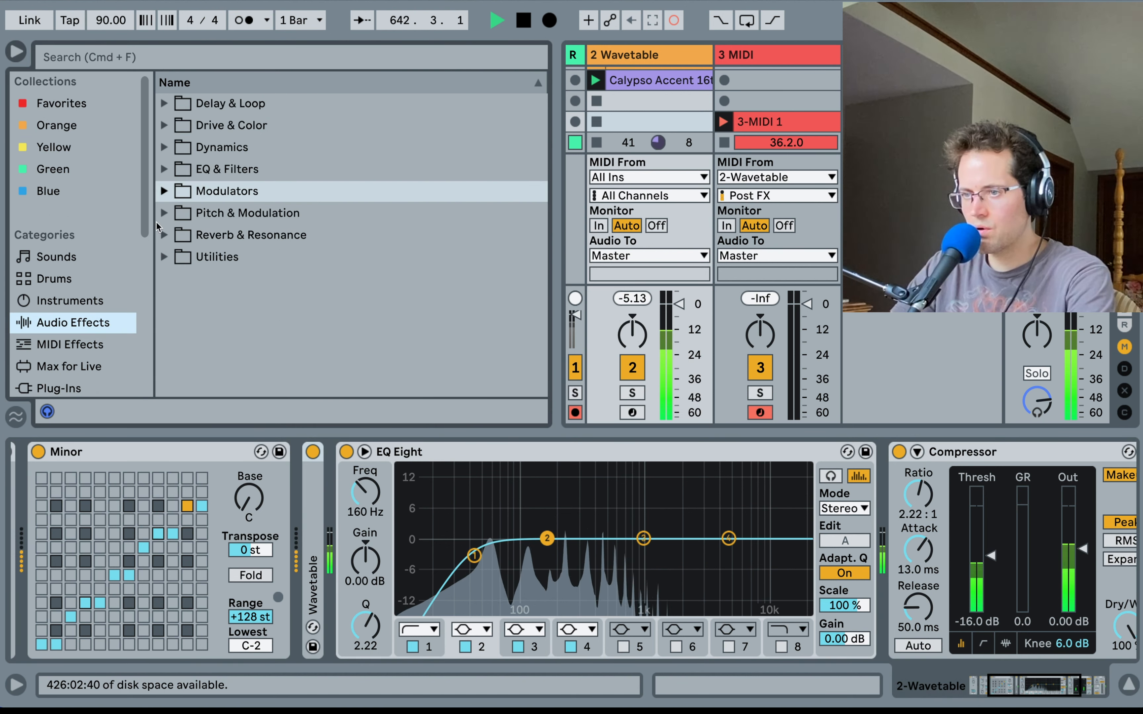
left_click(165, 213)
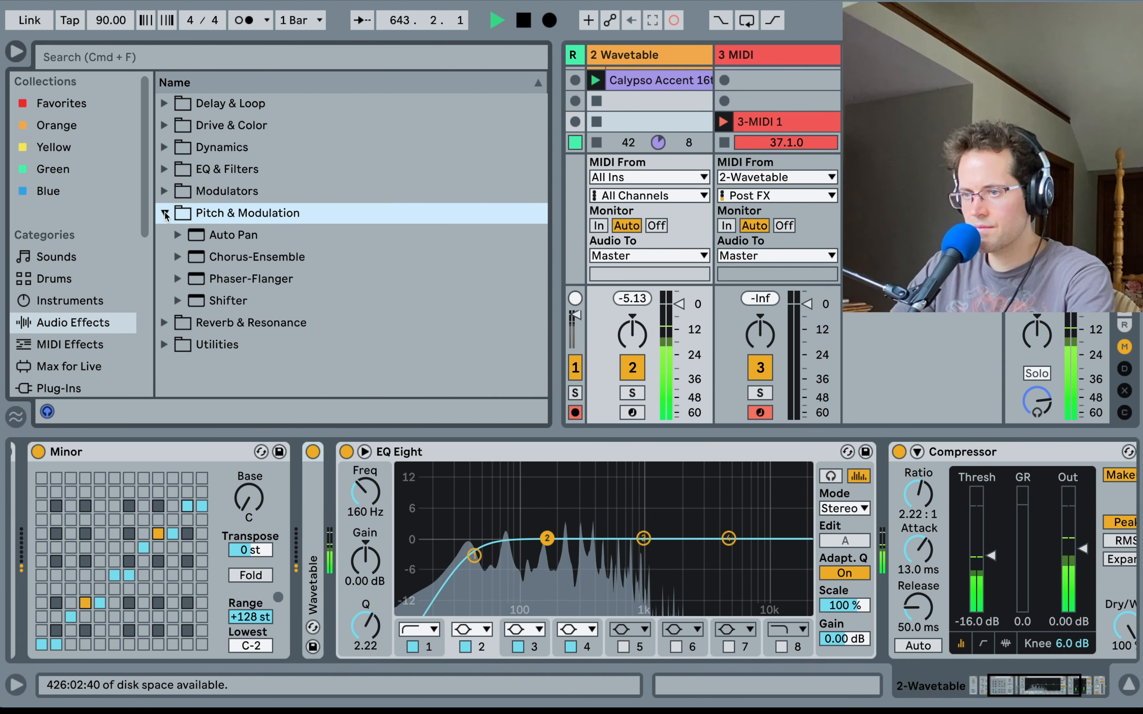
left_click(257, 257)
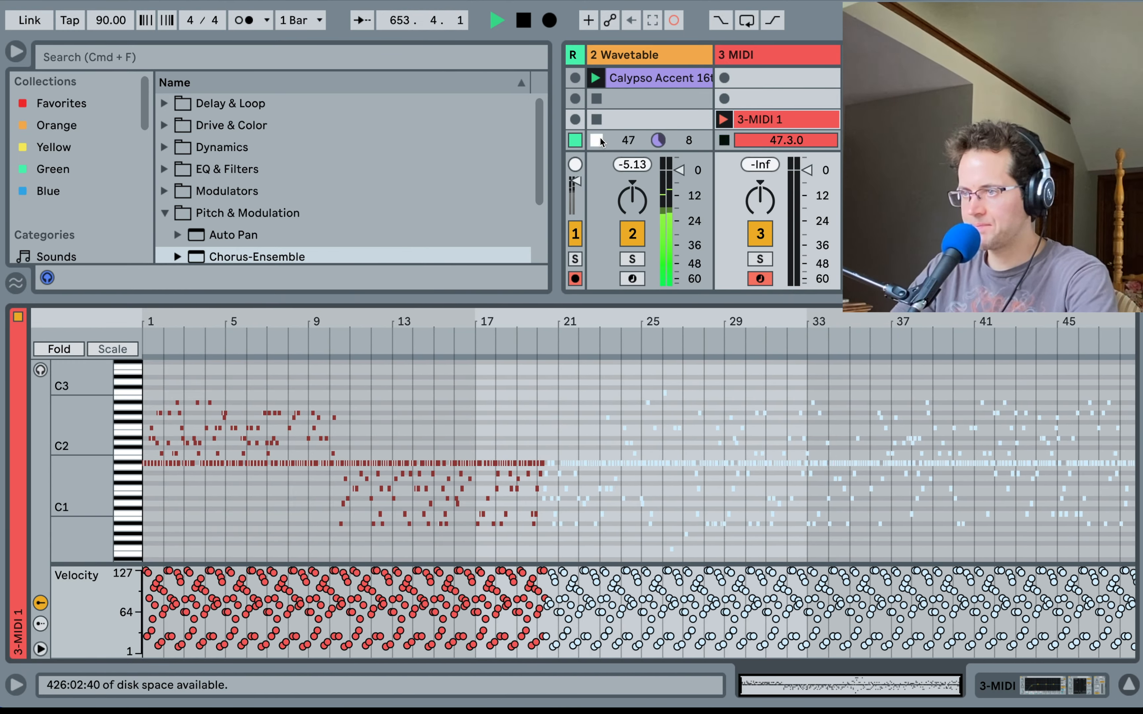
- Stop the Wavetable clip and bring Big Circus Liquors.mp3 in as a clip on a new audio track
left_click(784, 119)
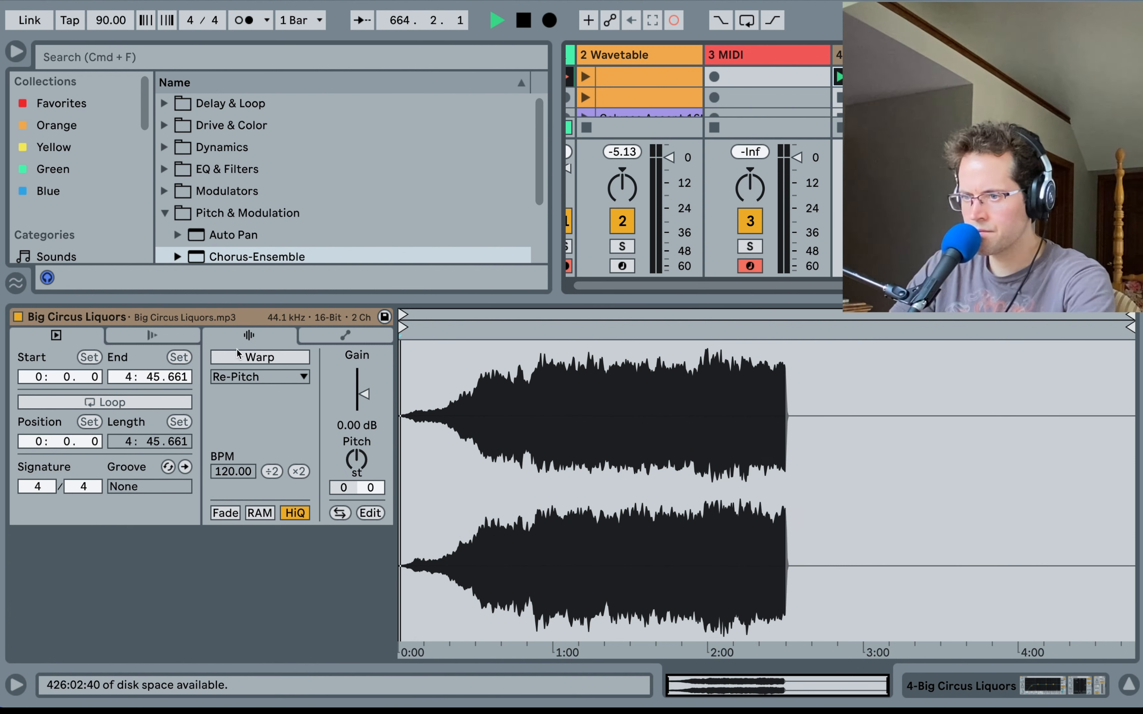
- Warp the Big Circus Liquors clip to the 90 BPM tempo, launch it, and lower its gain to about -4 dB
left_click(259, 357)
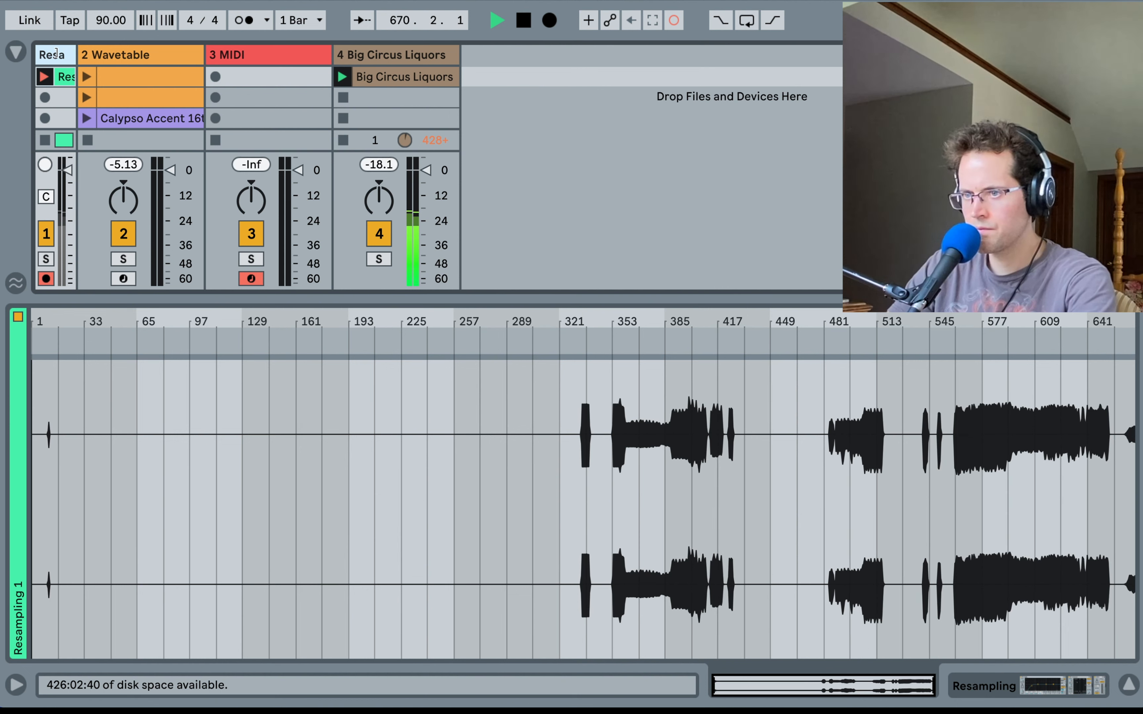
left_click(382, 77)
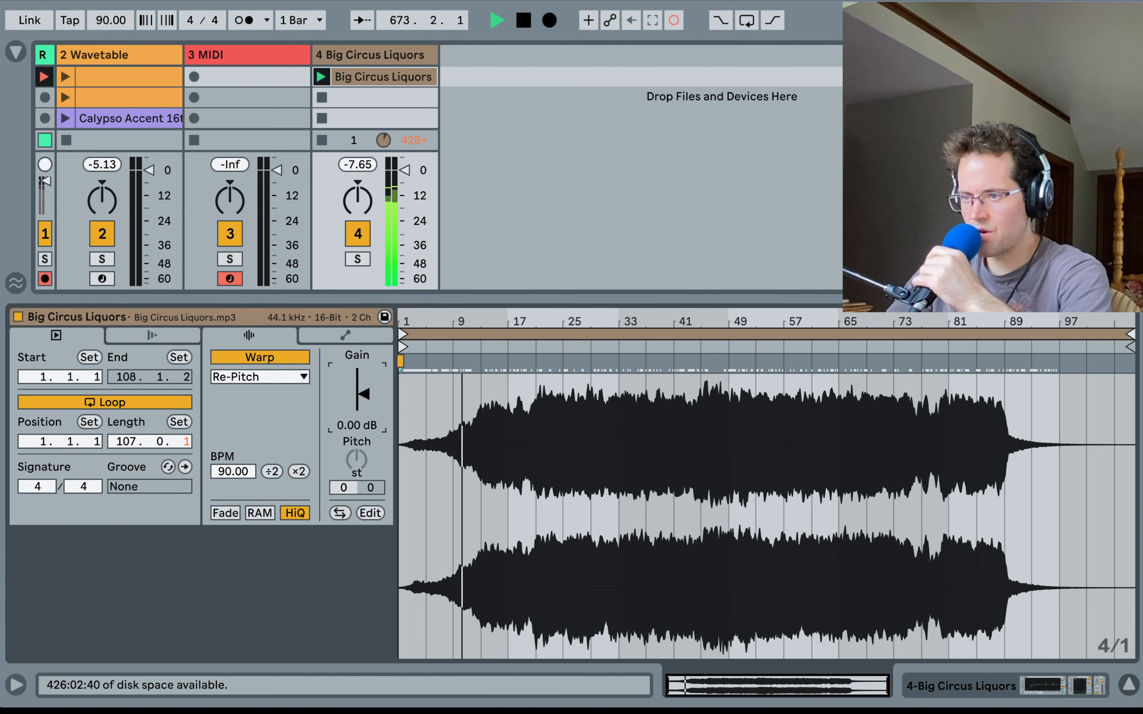
left_click_drag(363, 386, 362, 422)
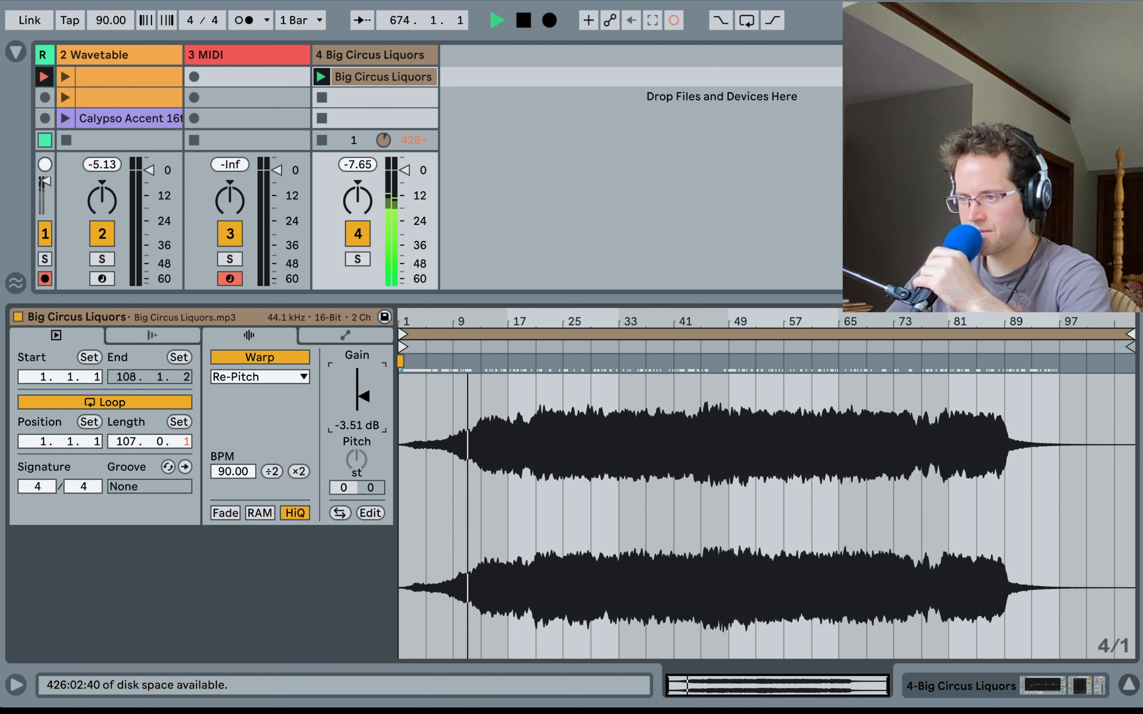
left_click_drag(363, 387, 363, 397)
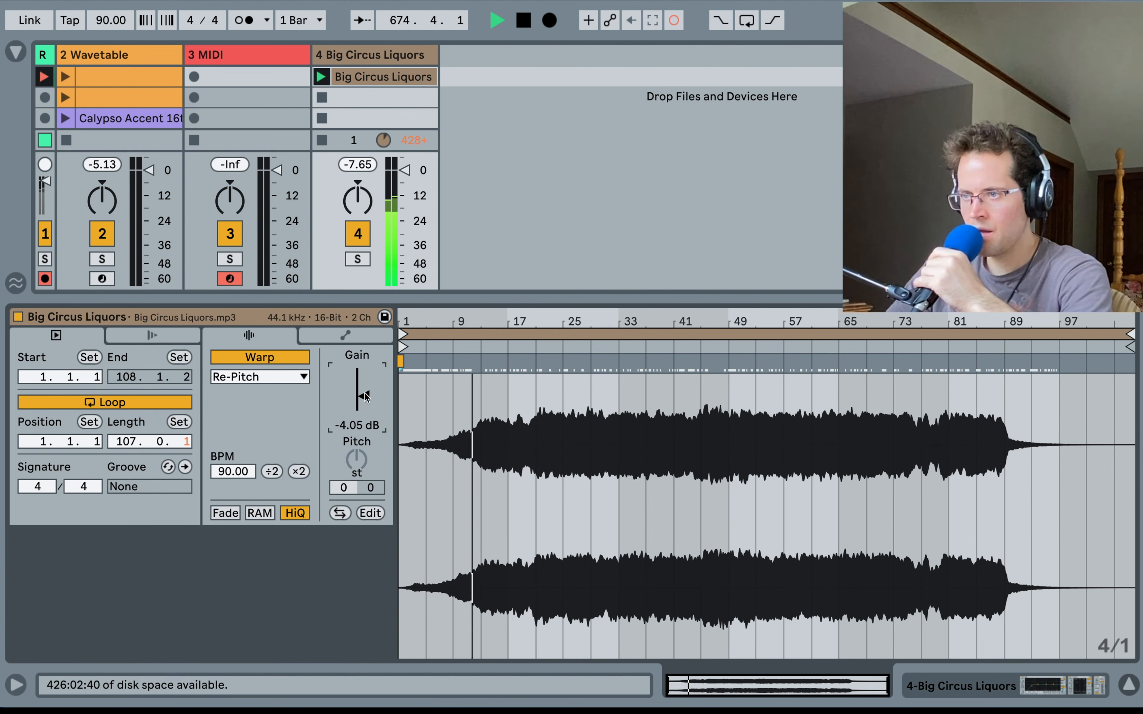